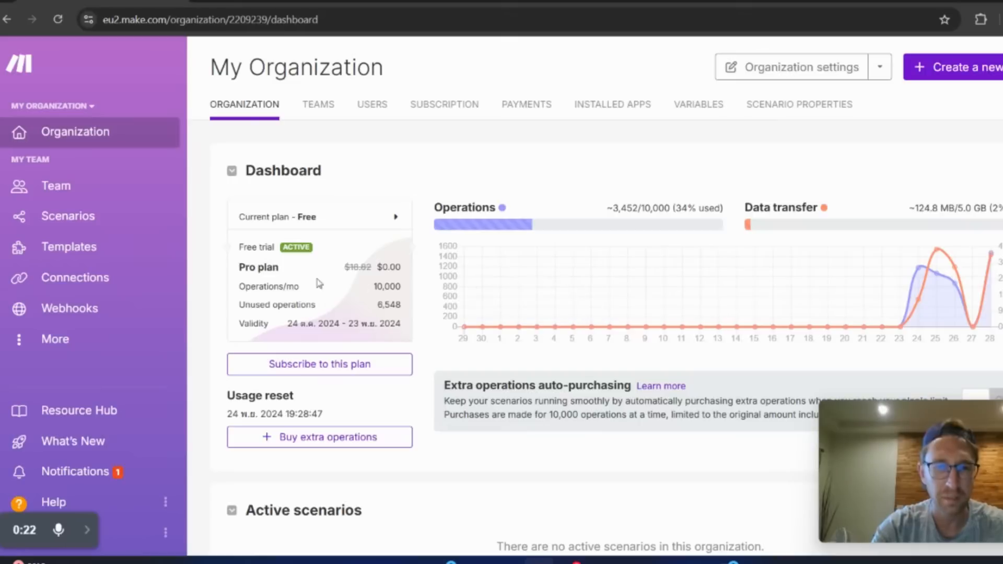
# Step: Review the organization dashboard, then show the Teams overview and the Users list with its single owner
pyautogui.moveTo(259, 267); pyautogui.dragTo(384, 322)
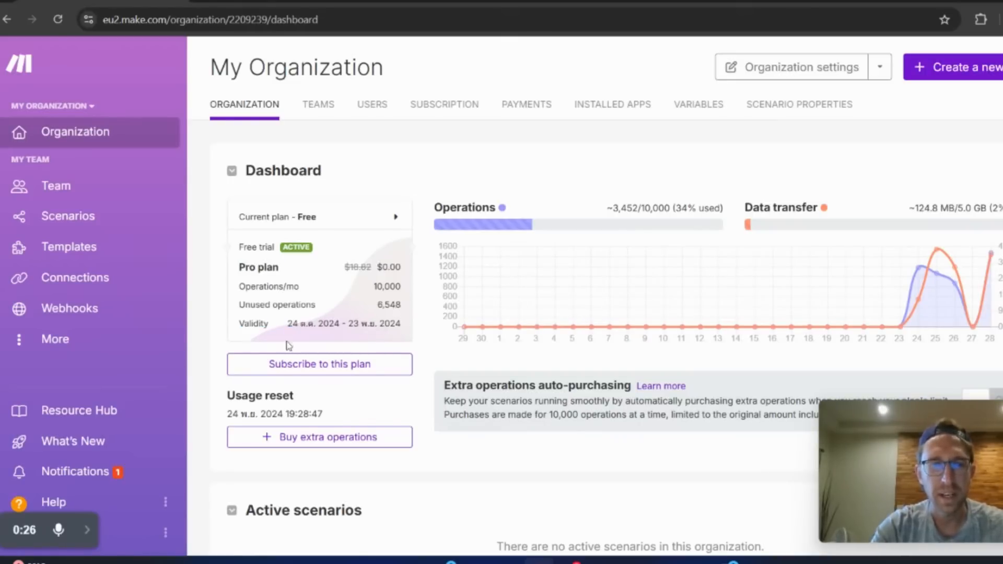
pyautogui.moveTo(259, 286); pyautogui.dragTo(400, 305)
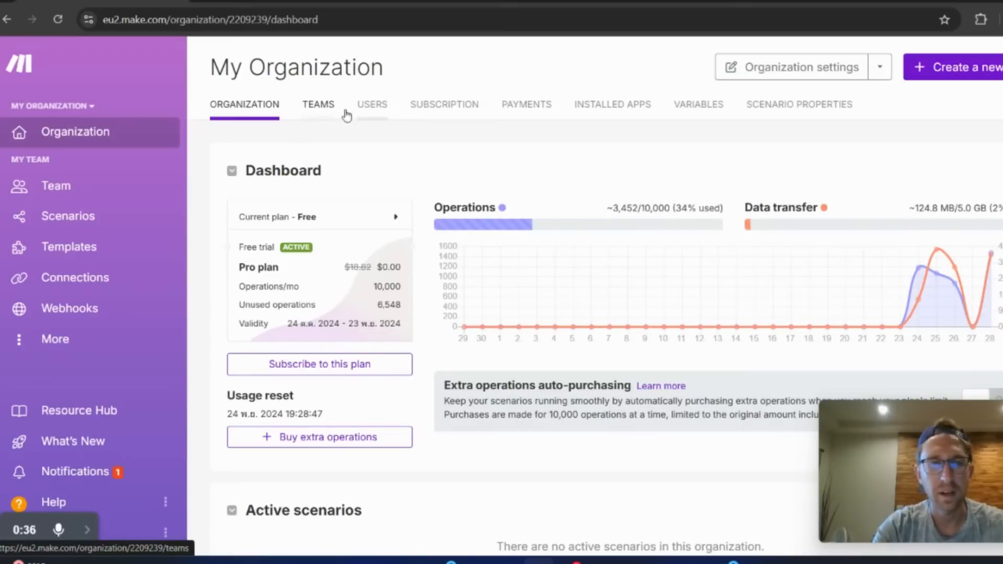
pyautogui.click(318, 104)
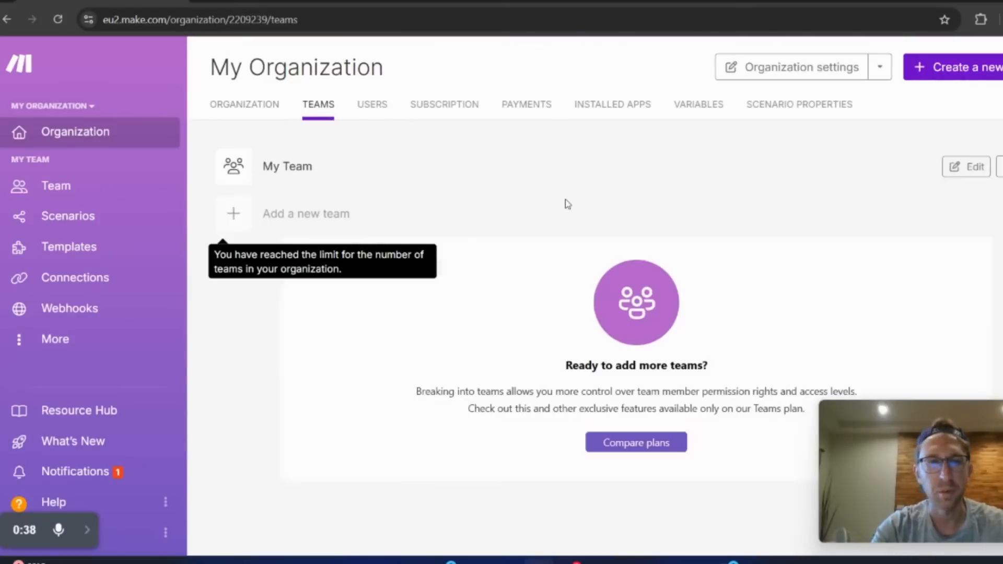
pyautogui.click(371, 105)
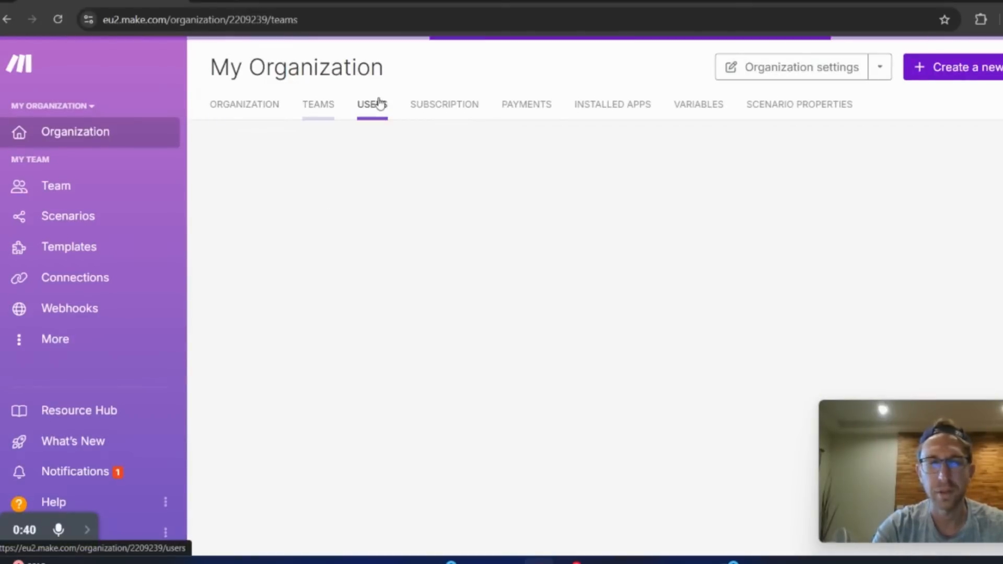
pyautogui.click(372, 104)
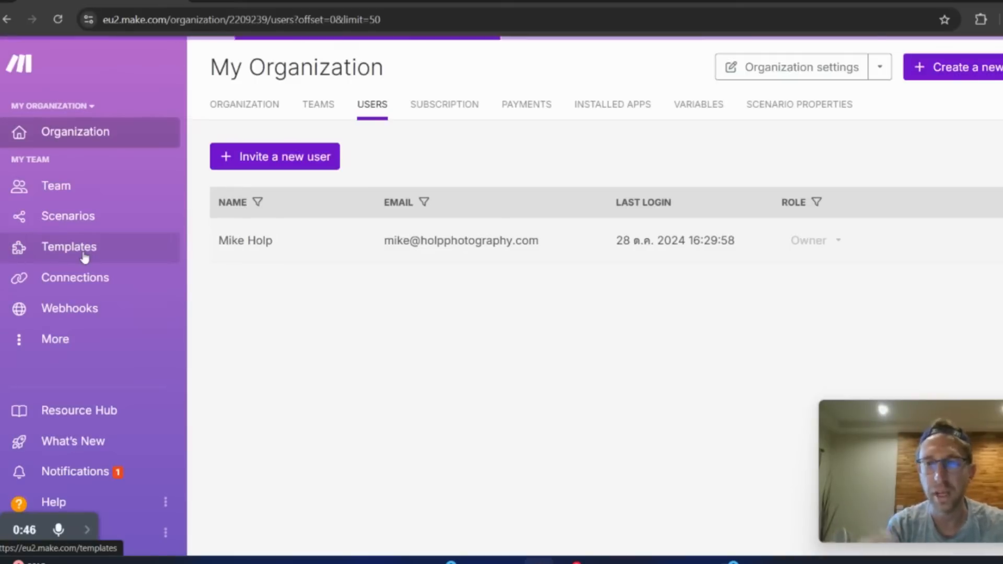
# Step: Browse down through the public templates gallery from the sidebar
pyautogui.click(68, 246)
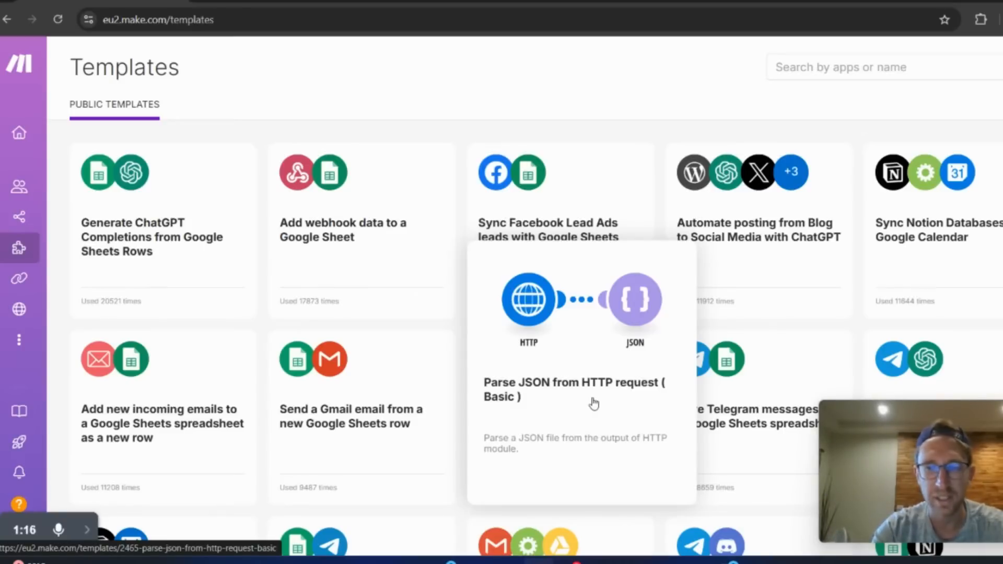
pyautogui.scroll(-3)
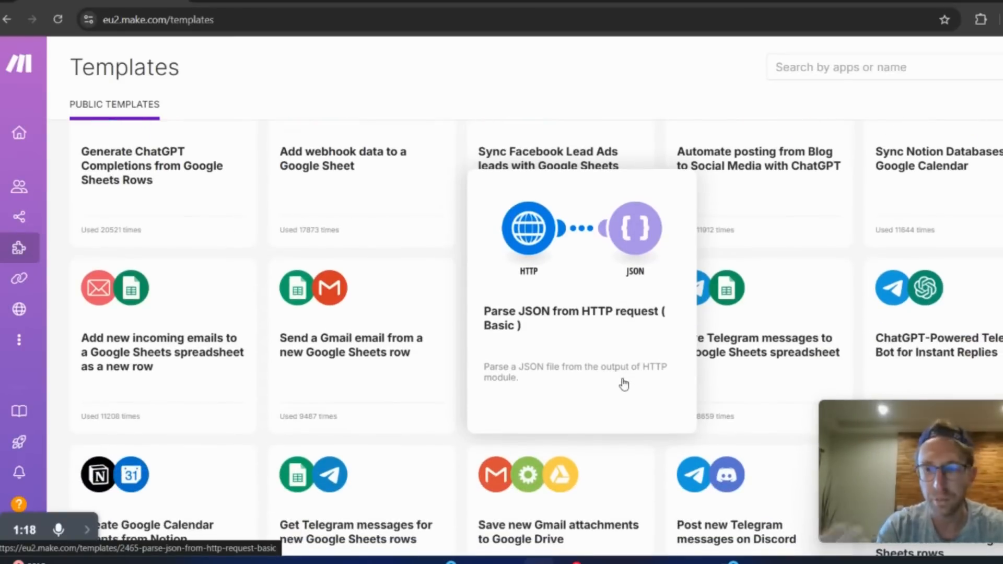
pyautogui.scroll(-3)
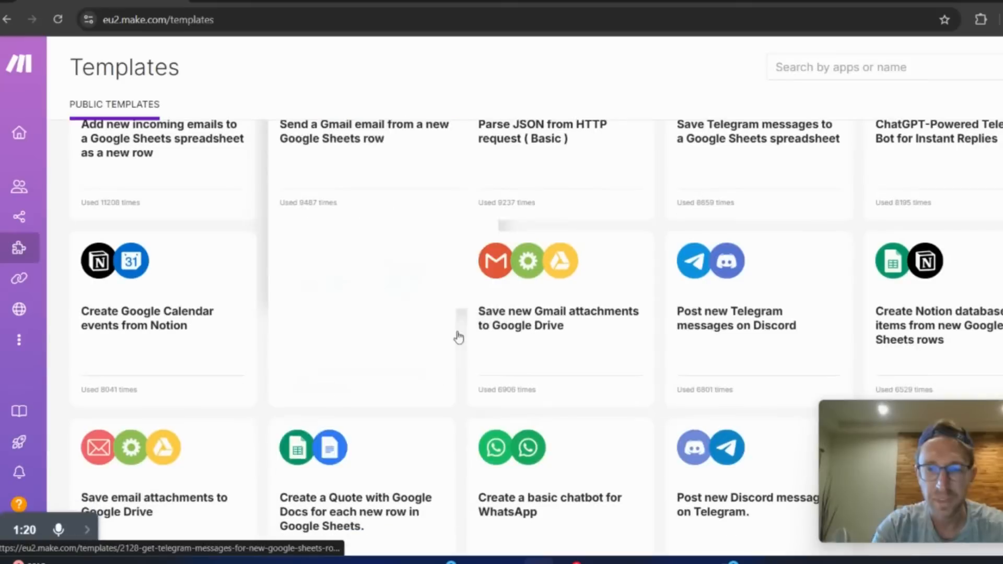
pyautogui.scroll(-3)
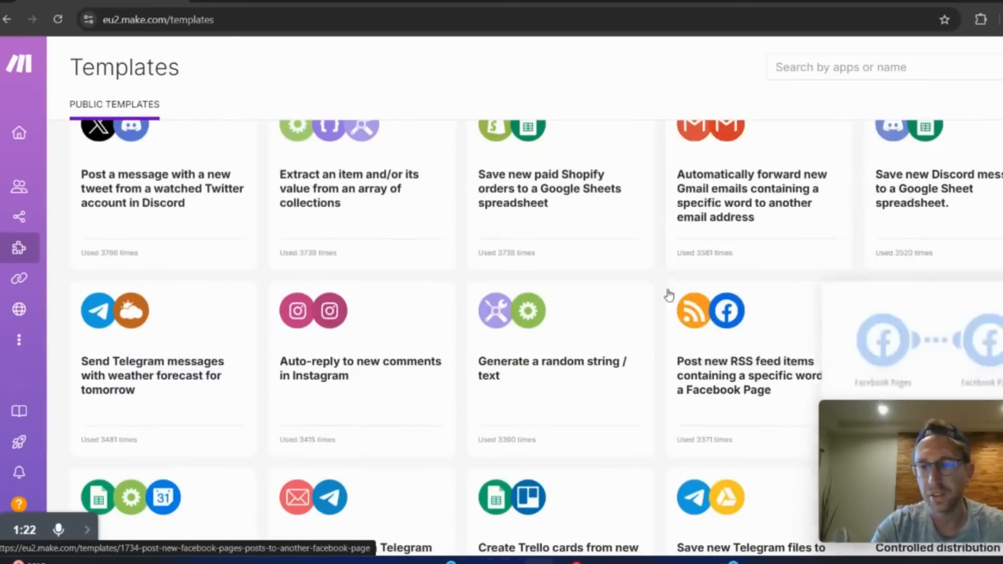
pyautogui.scroll(-3)
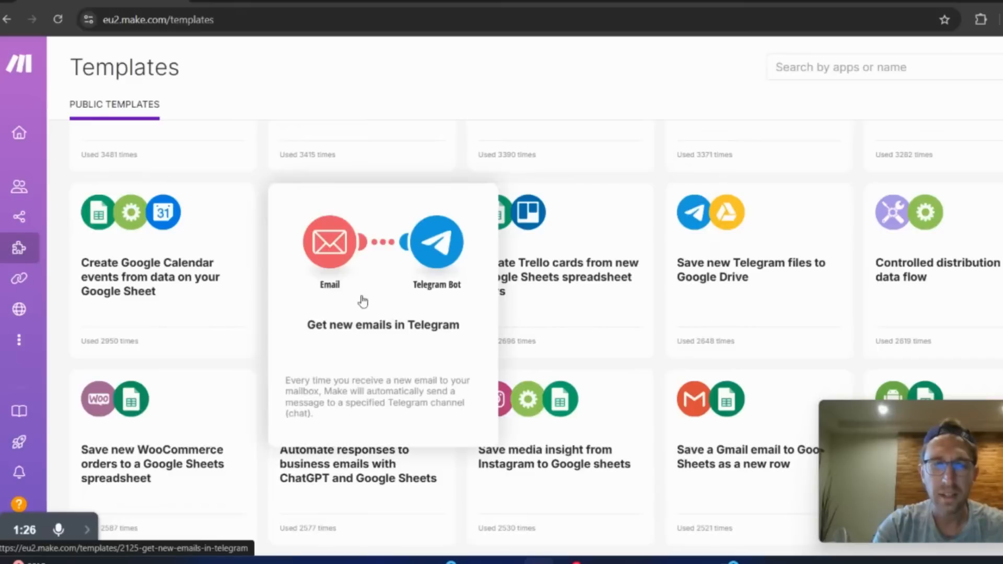
pyautogui.moveTo(146, 242)
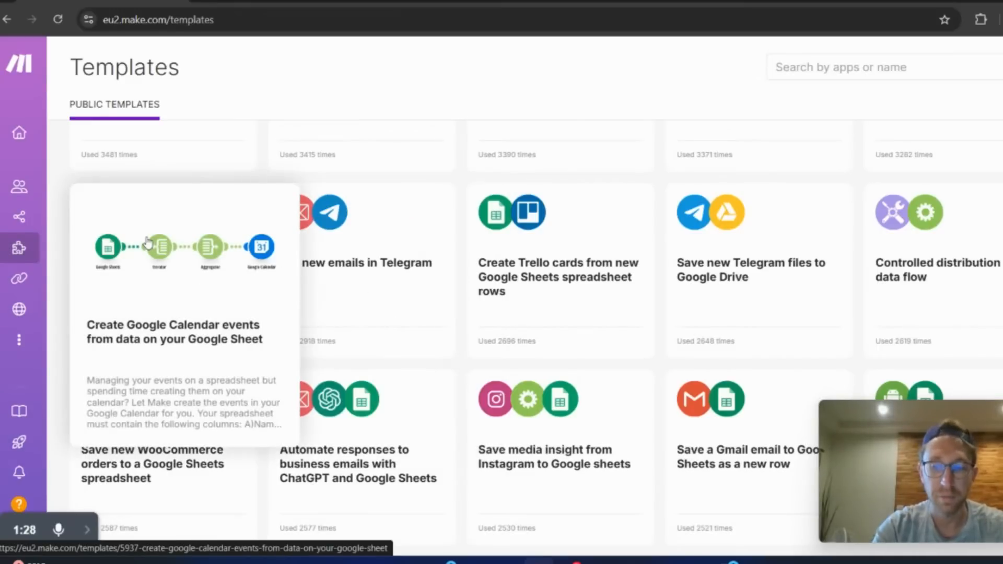
pyautogui.scroll(-3)
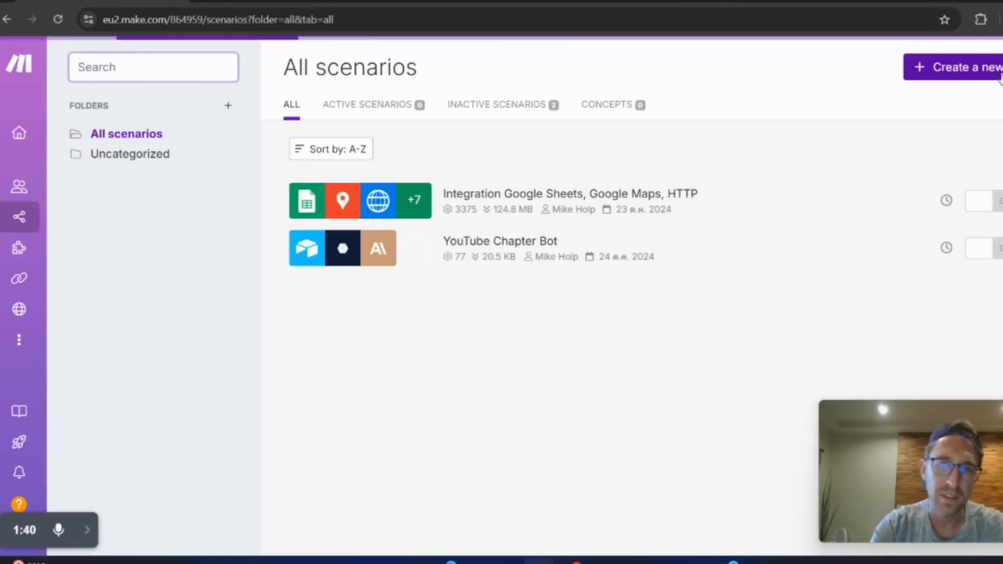
# Step: Create a new scenario with a Google Sheets 'Create a Spreadsheet' module as its first step
pyautogui.click(963, 68)
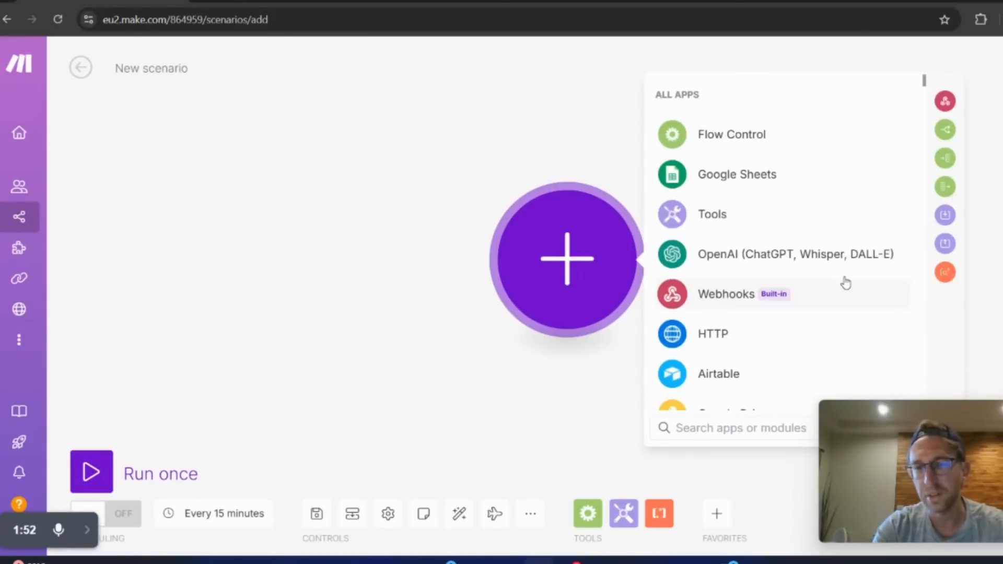
pyautogui.moveTo(735, 184)
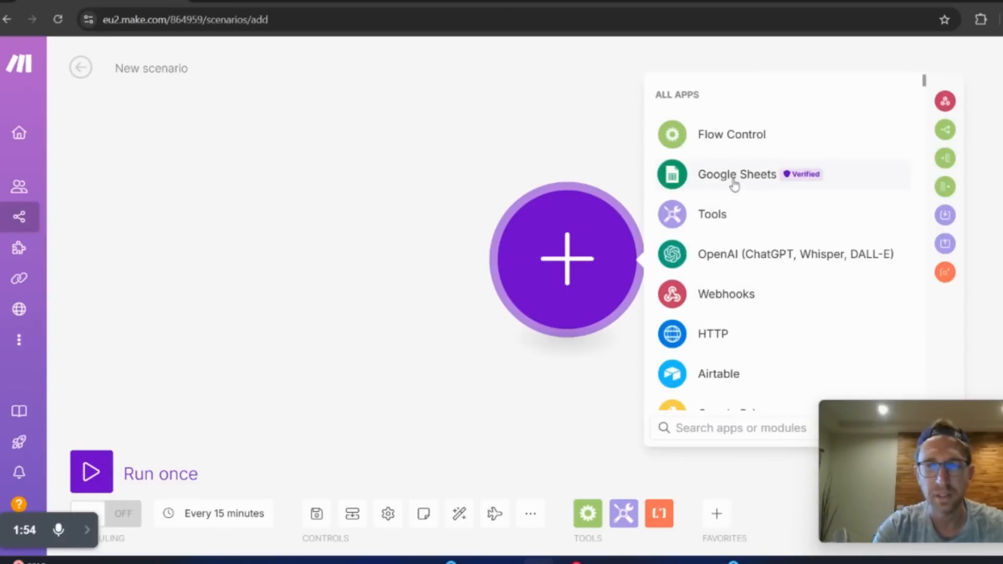
pyautogui.click(735, 174)
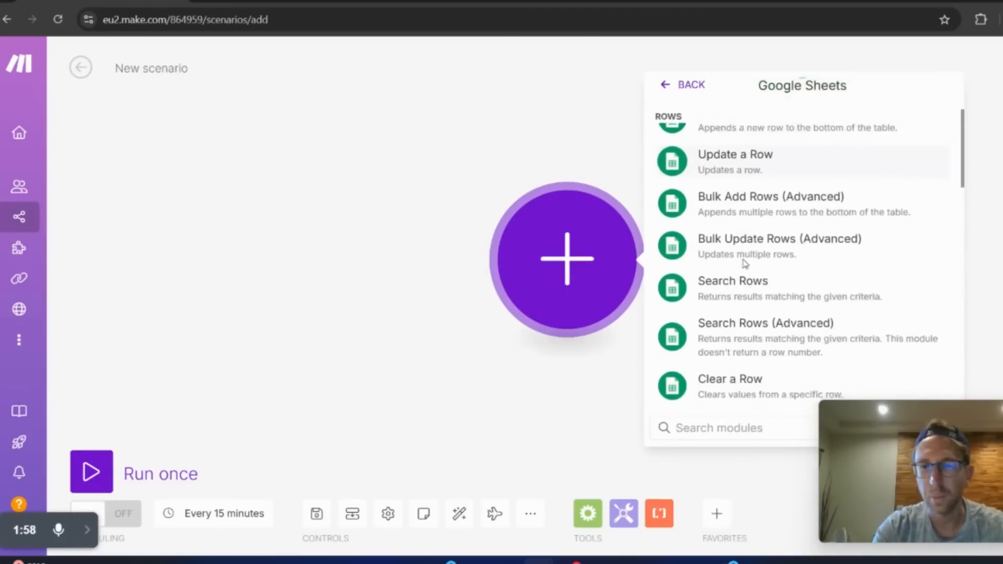
pyautogui.scroll(-3)
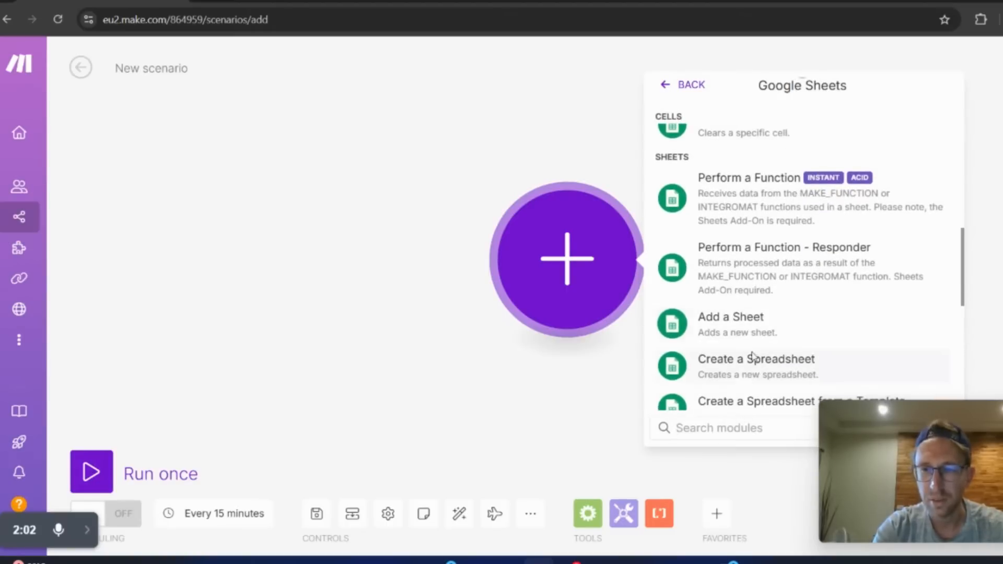
pyautogui.click(755, 359)
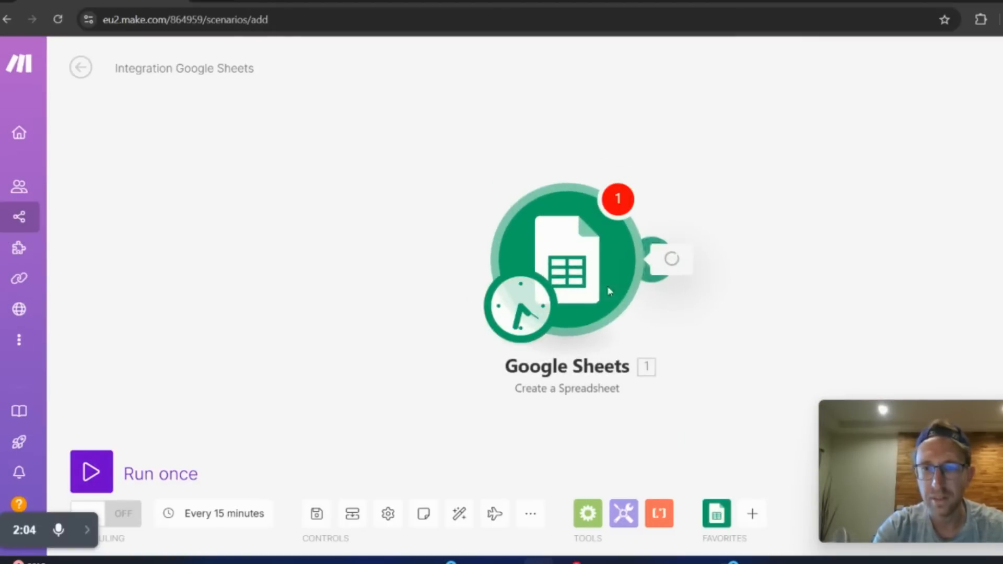
# Step: Choose the module's Google connection and close its settings without further configuration
pyautogui.click(567, 259)
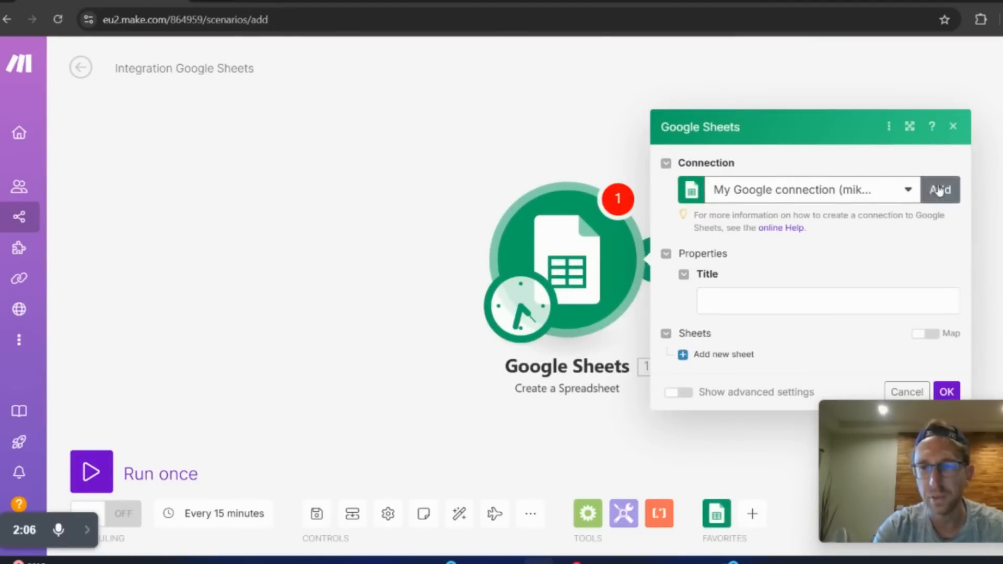
pyautogui.click(809, 189)
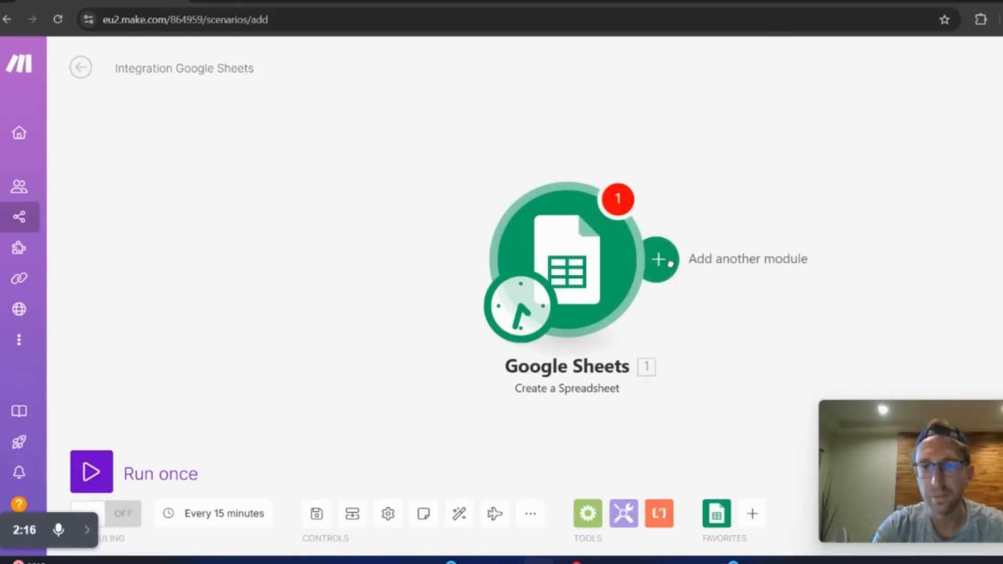
pyautogui.click(659, 259)
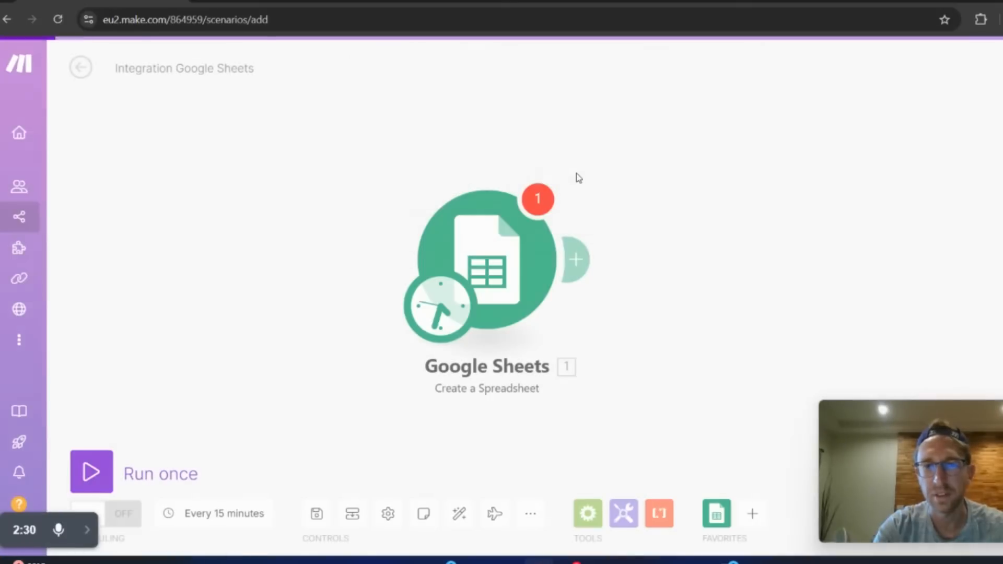
# Step: Open the Integration Google Sheets, Google Maps, HTTP scenario in edit mode and show its Google Maps search settings
pyautogui.click(81, 68)
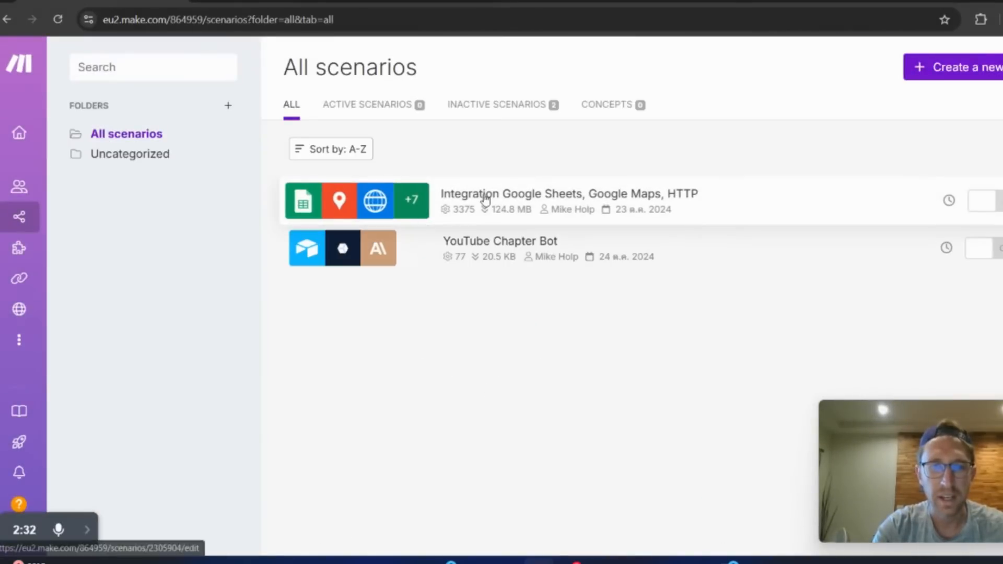
pyautogui.click(568, 193)
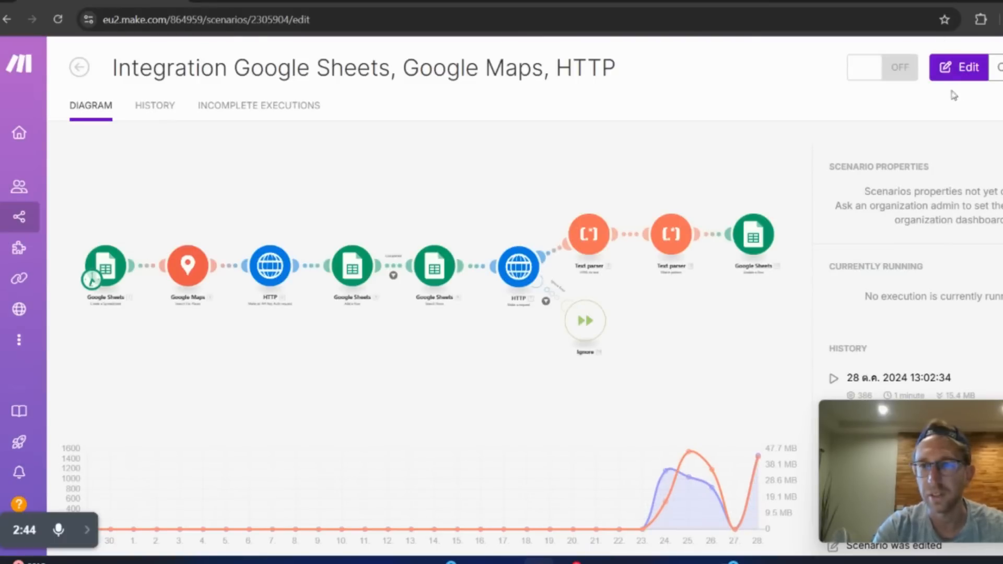
pyautogui.click(957, 67)
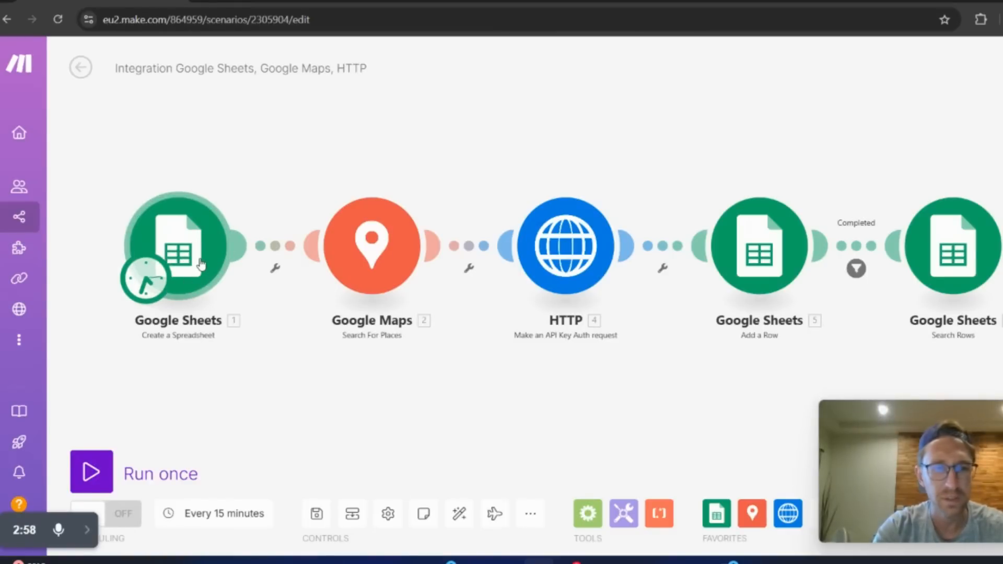
pyautogui.click(179, 246)
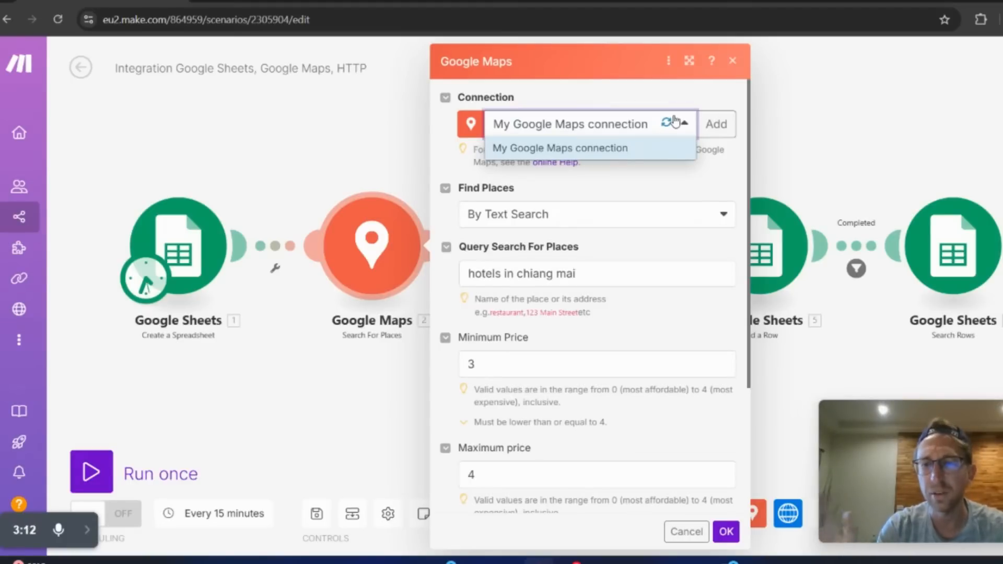
# Step: Replace the 'hotels in chiang mai' query with 'marketing agencies in bangkok', clear price limits, and save
pyautogui.click(559, 148)
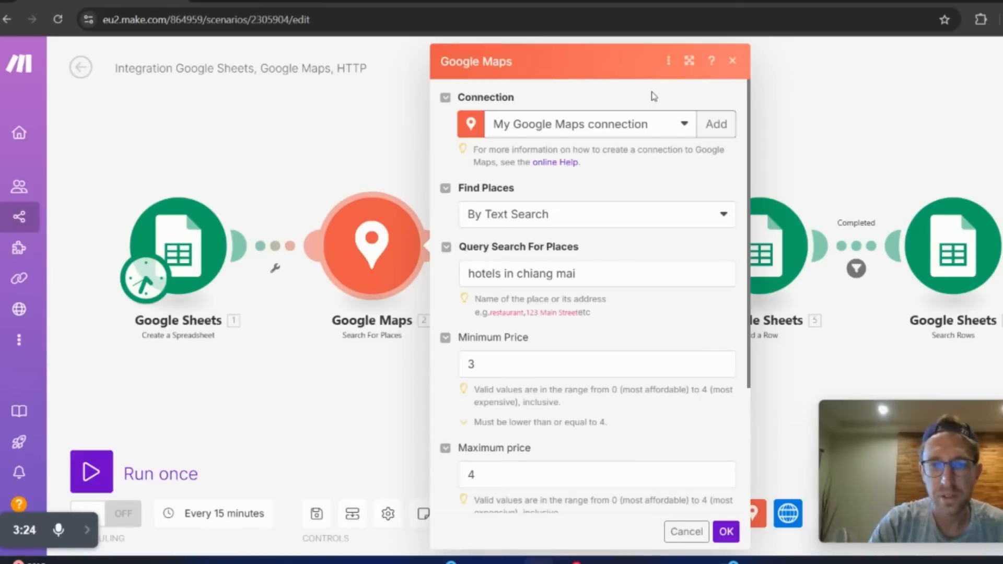
pyautogui.moveTo(621, 136)
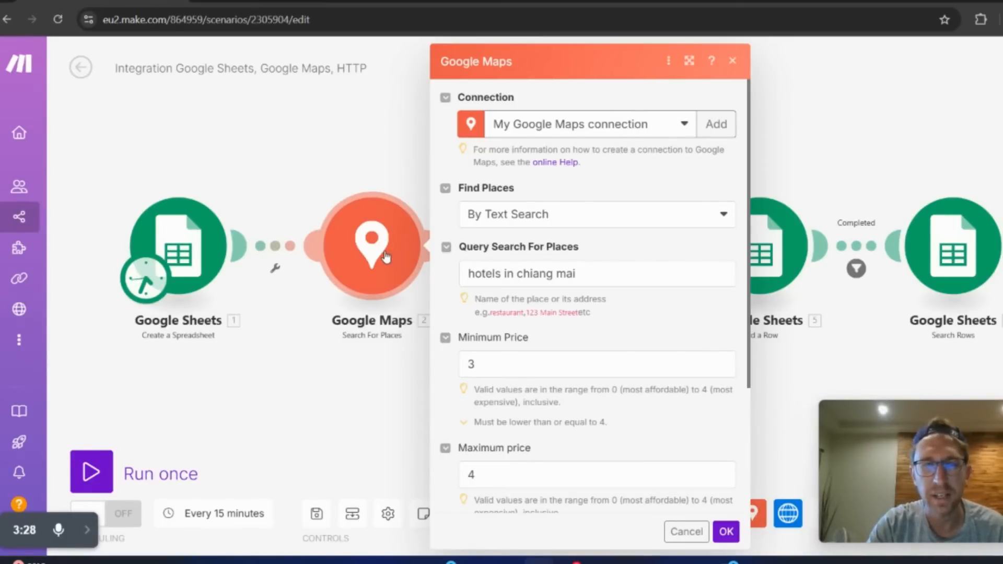
pyautogui.click(596, 213)
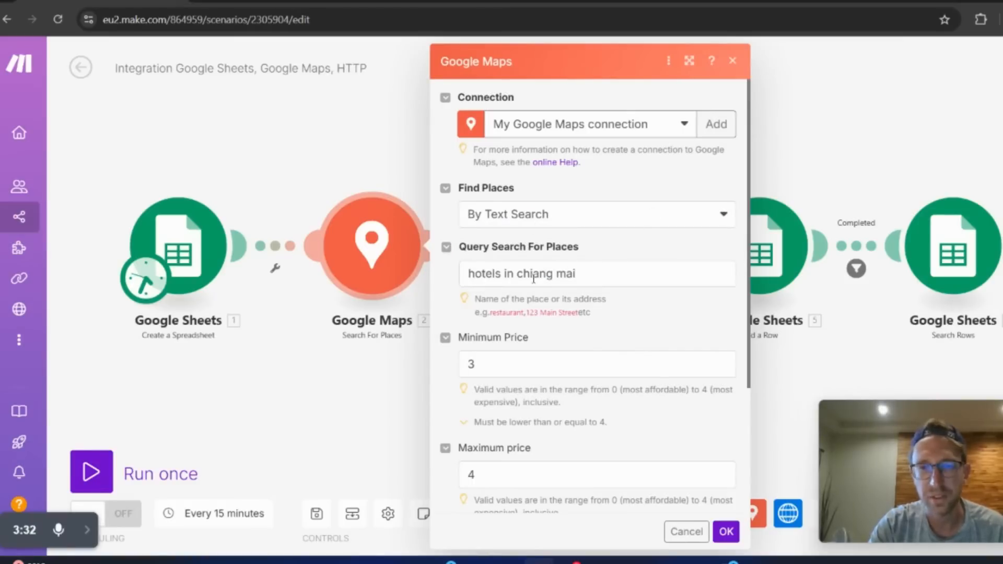
pyautogui.click(596, 273)
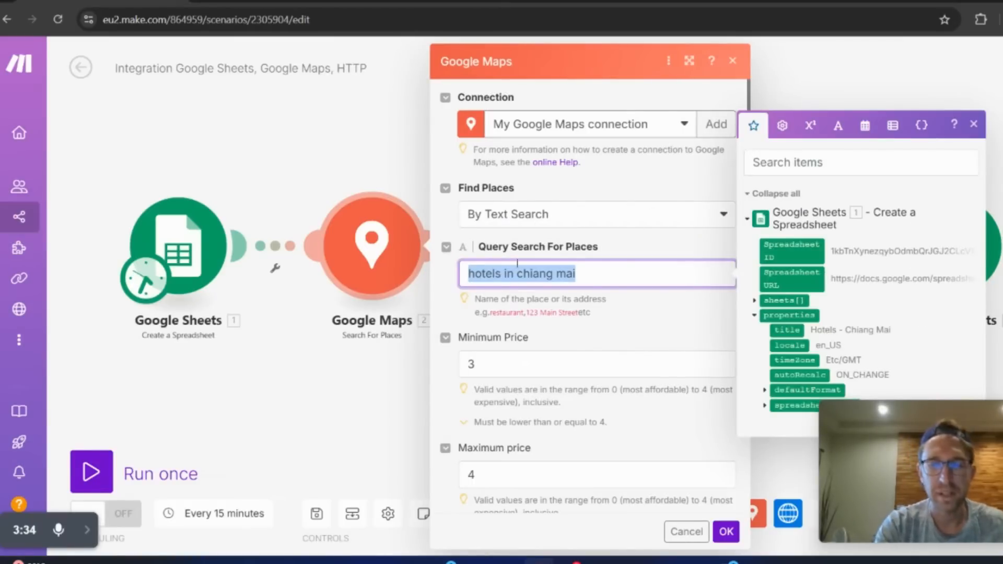
pyautogui.write('marketing agencie')
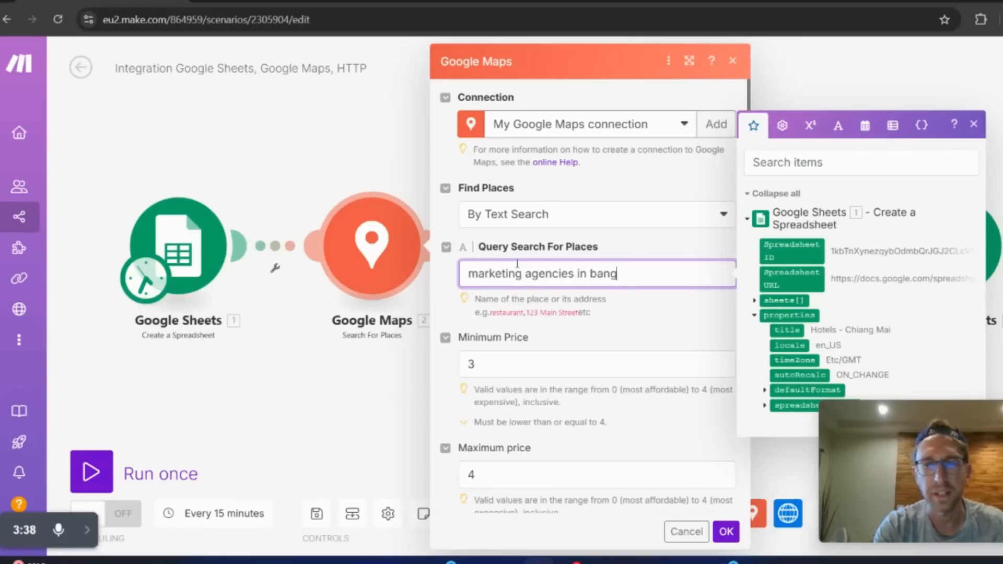
pyautogui.write('kok')
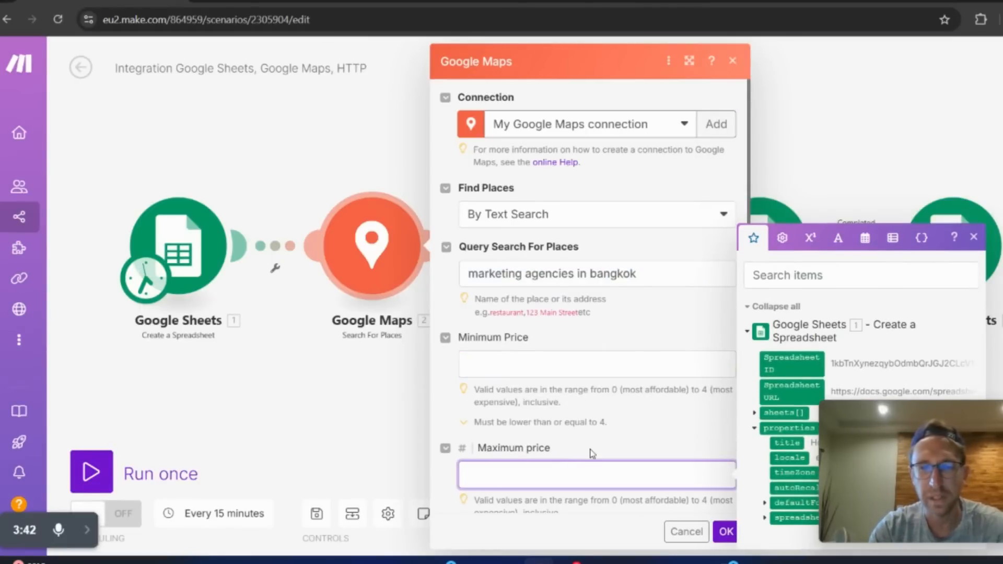
pyautogui.scroll(-3)
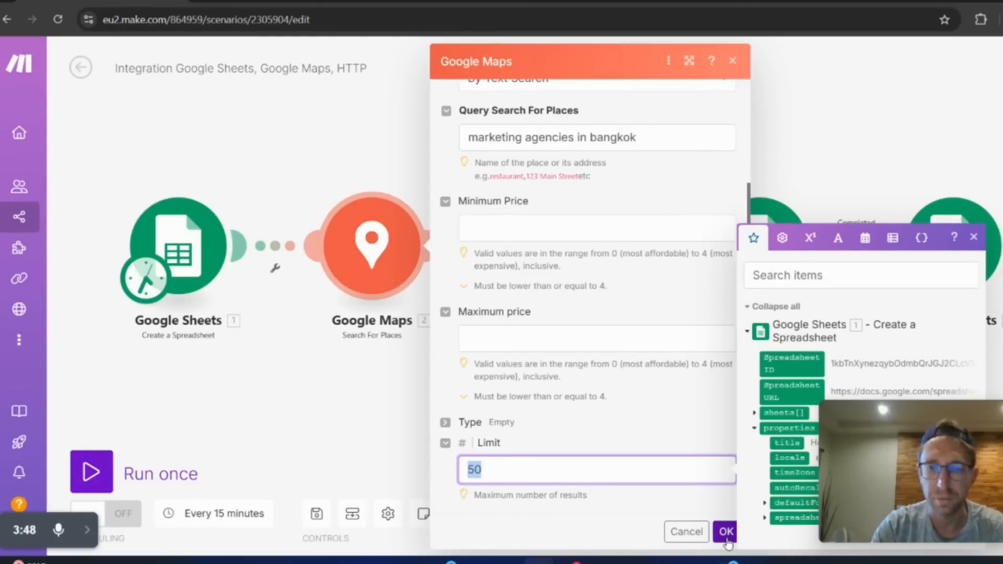
pyautogui.click(724, 532)
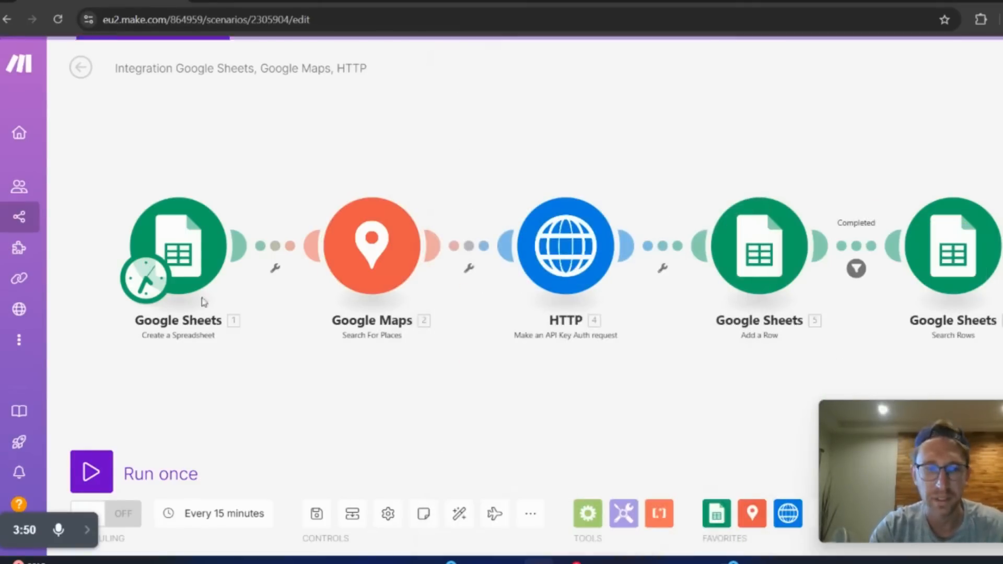
# Step: Retitle the created spreadsheet to 'Marketing Agencies - Bangkok' and save the module
pyautogui.click(179, 245)
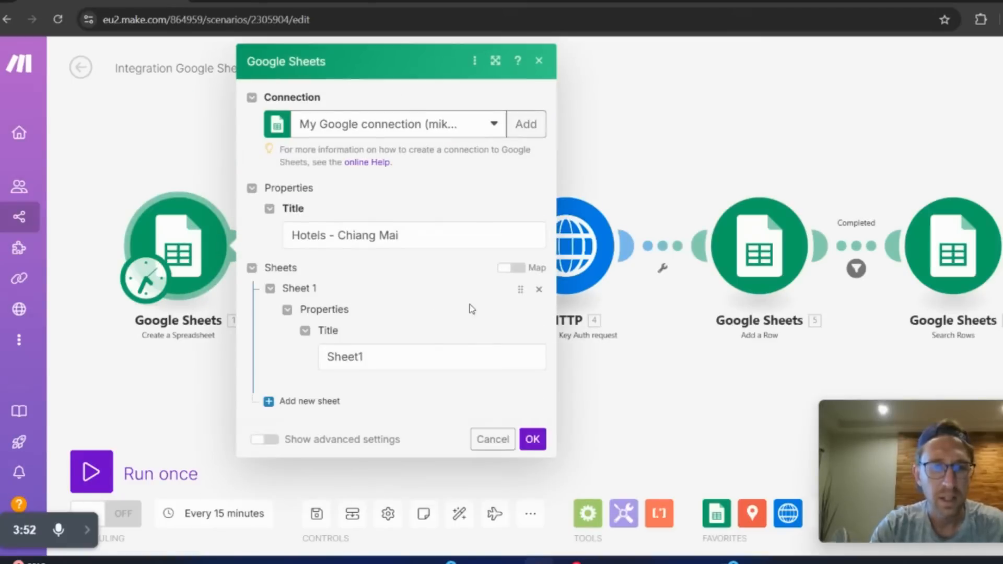
pyautogui.write('Marketing Agencies')
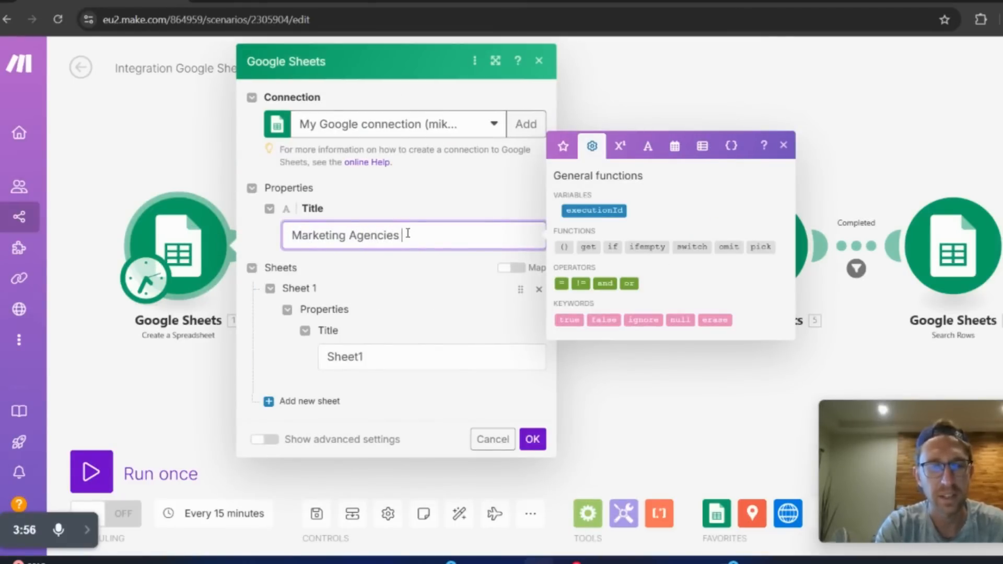
pyautogui.write('- Bangkok')
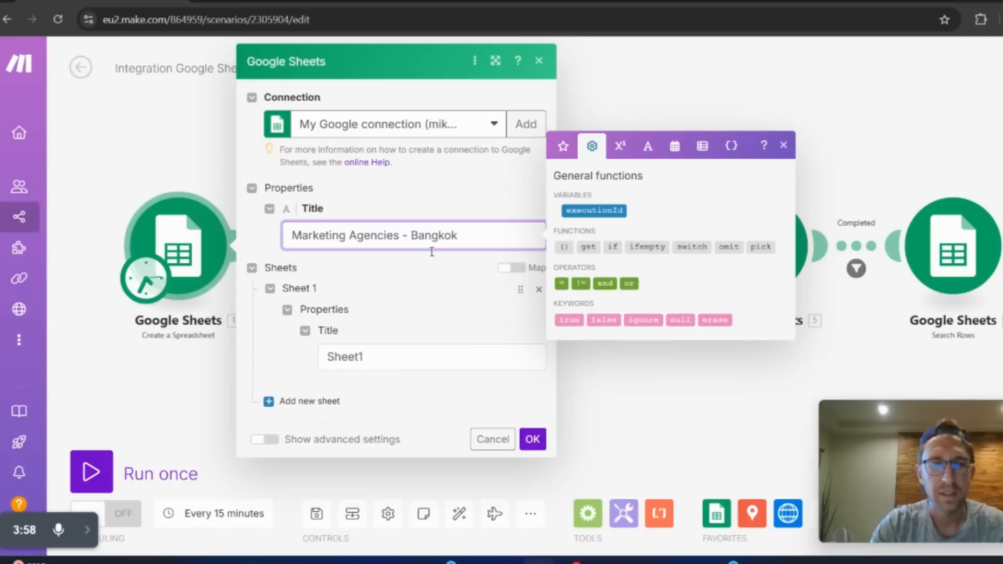
pyautogui.click(531, 439)
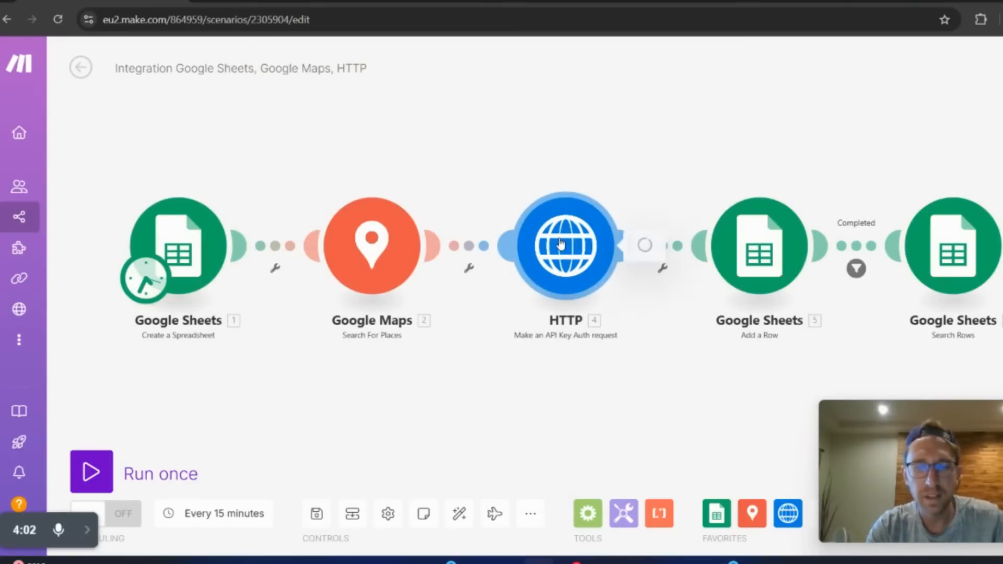
pyautogui.click(563, 245)
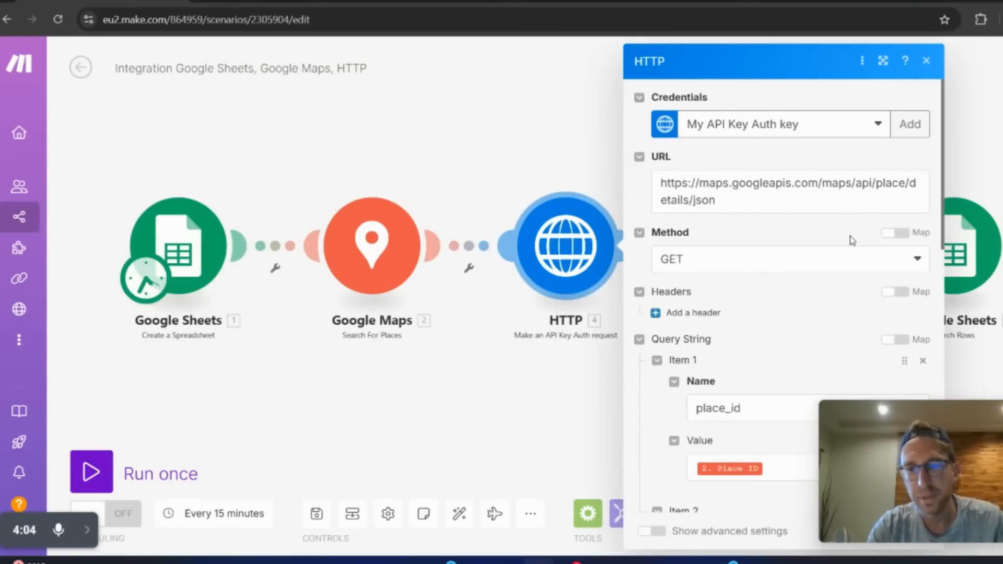
pyautogui.scroll(-3)
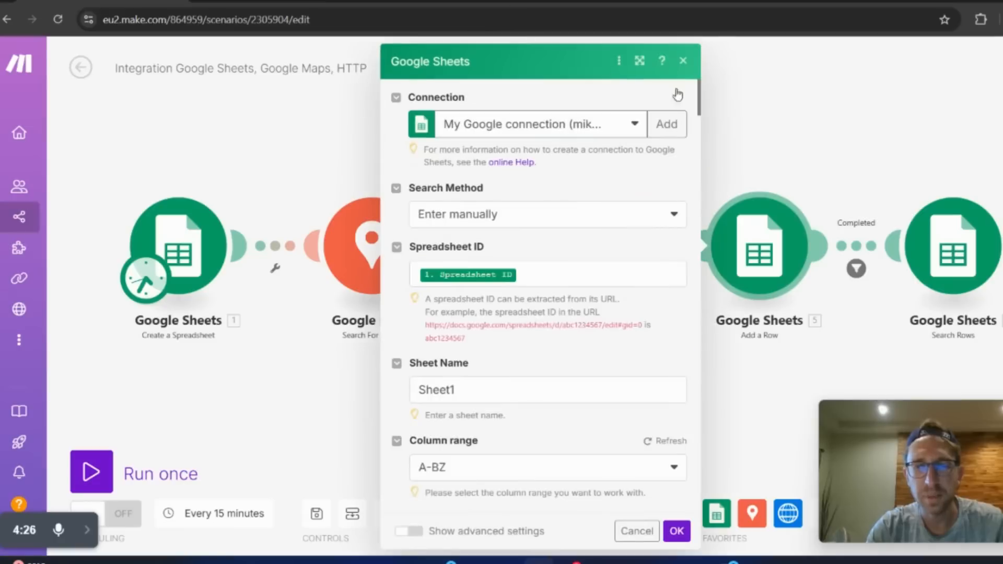
pyautogui.moveTo(832, 123)
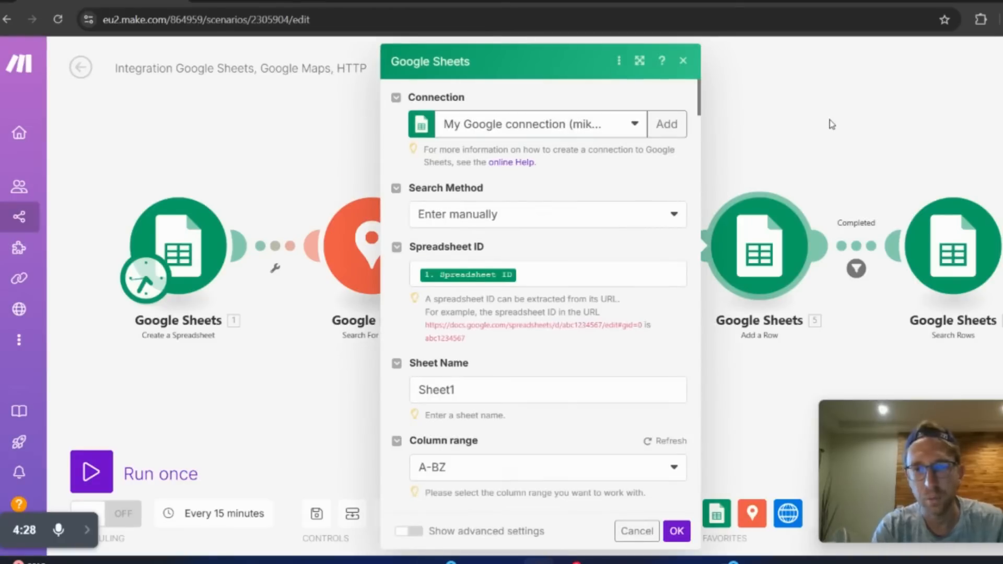
pyautogui.moveTo(552, 293)
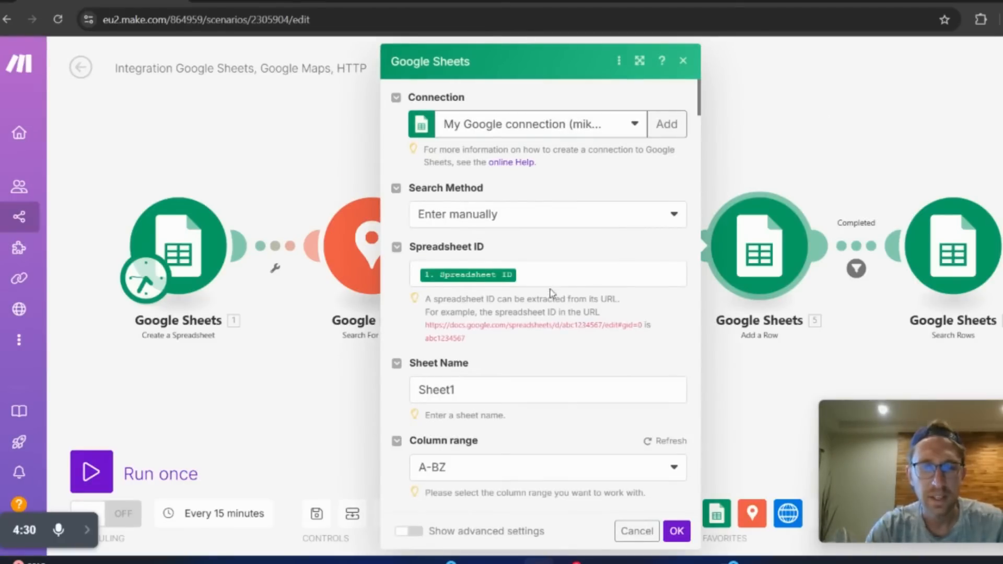
pyautogui.scroll(-3)
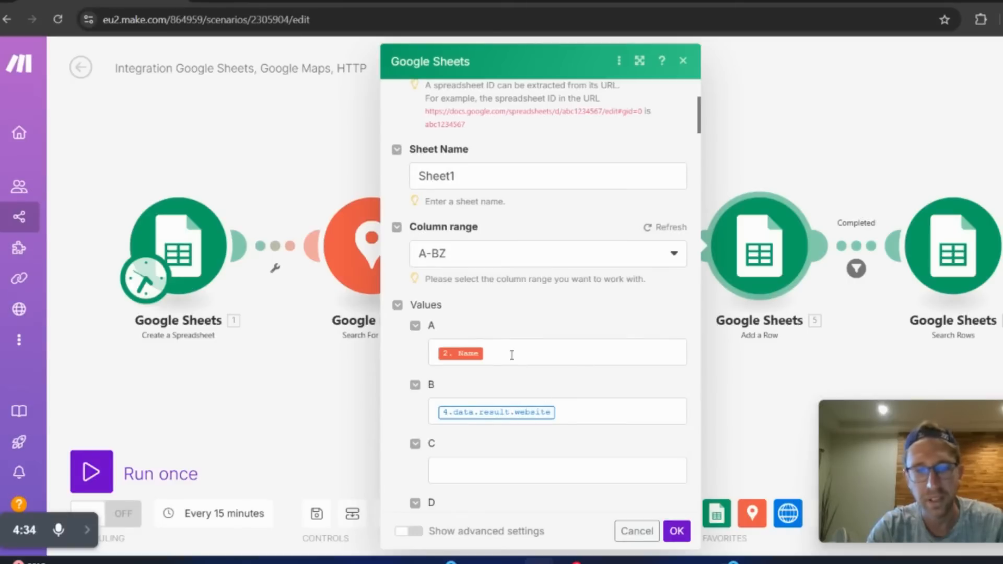
pyautogui.scroll(-3)
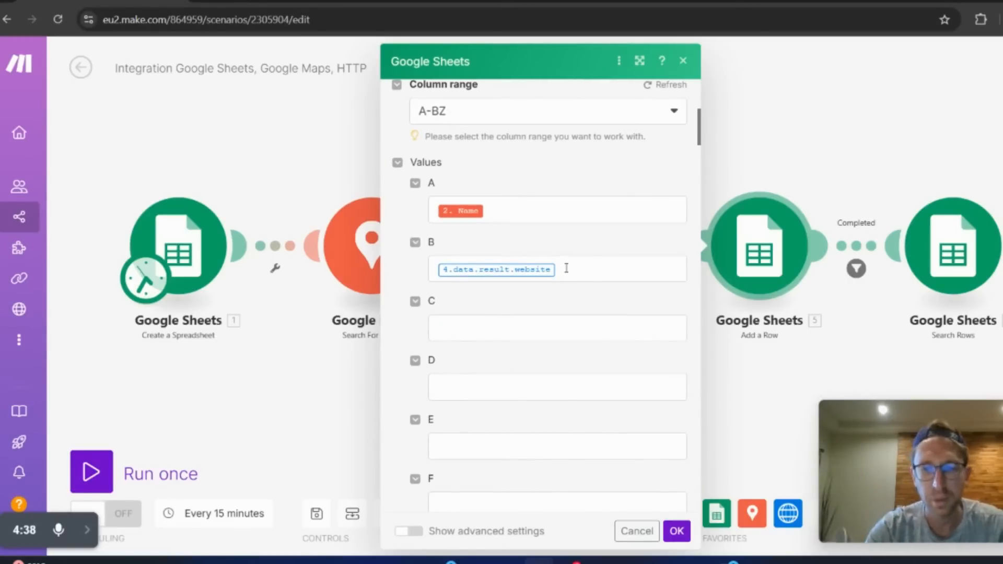
pyautogui.click(636, 531)
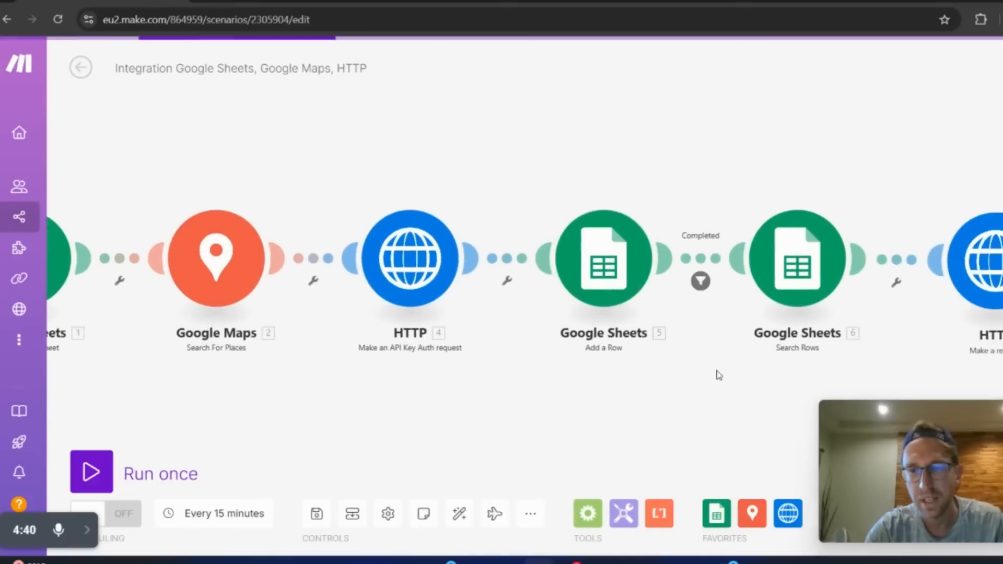
pyautogui.click(602, 257)
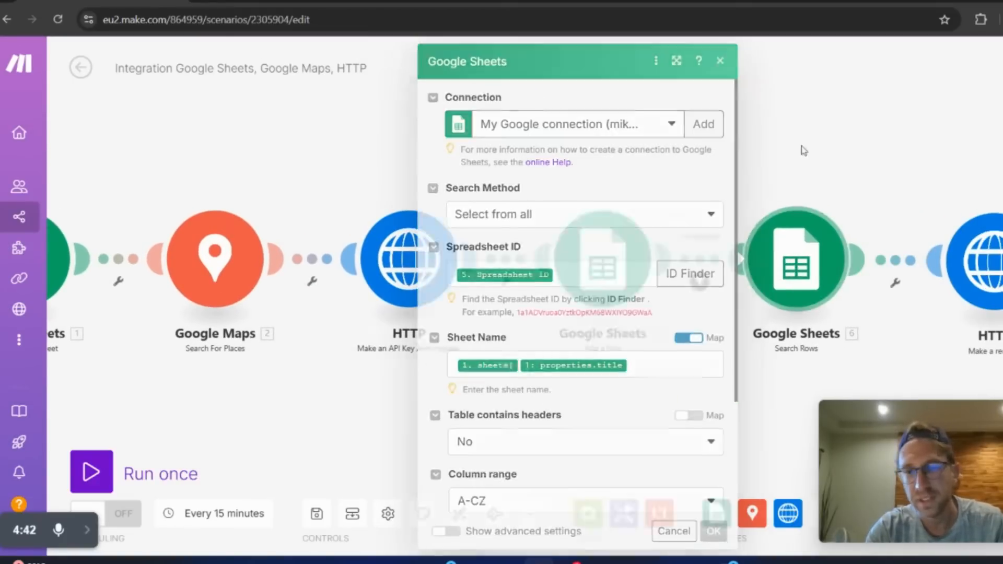
pyautogui.click(719, 60)
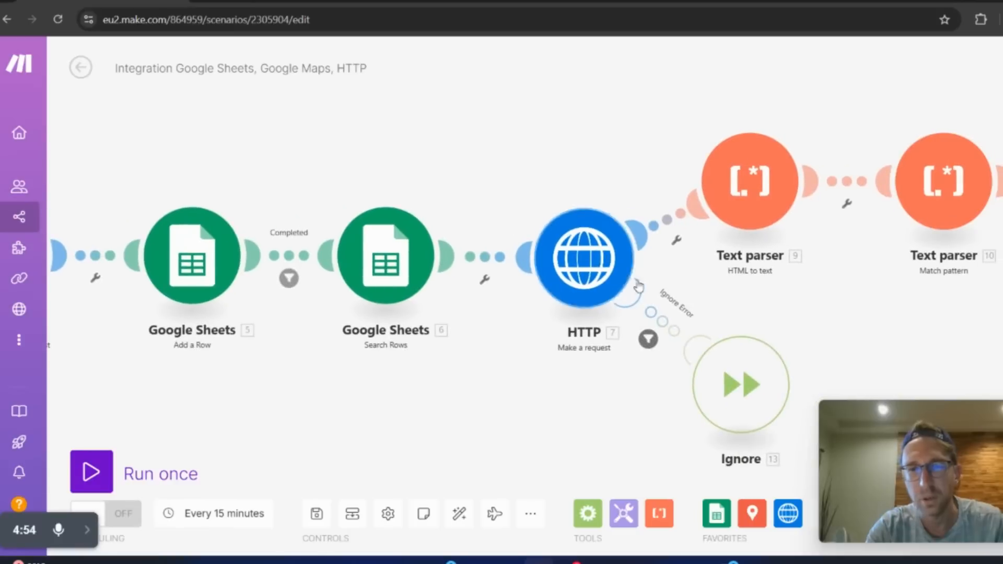
# Step: Review the HTTP website request and Update a Row modules, reaching the Ignore Error filter matching BundleValidationError
pyautogui.click(582, 256)
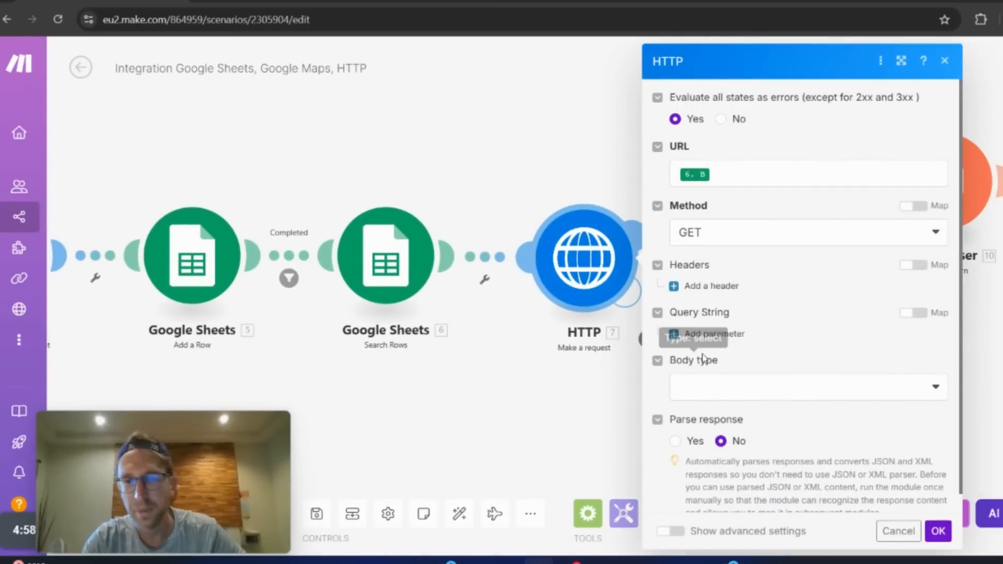
pyautogui.scroll(-3)
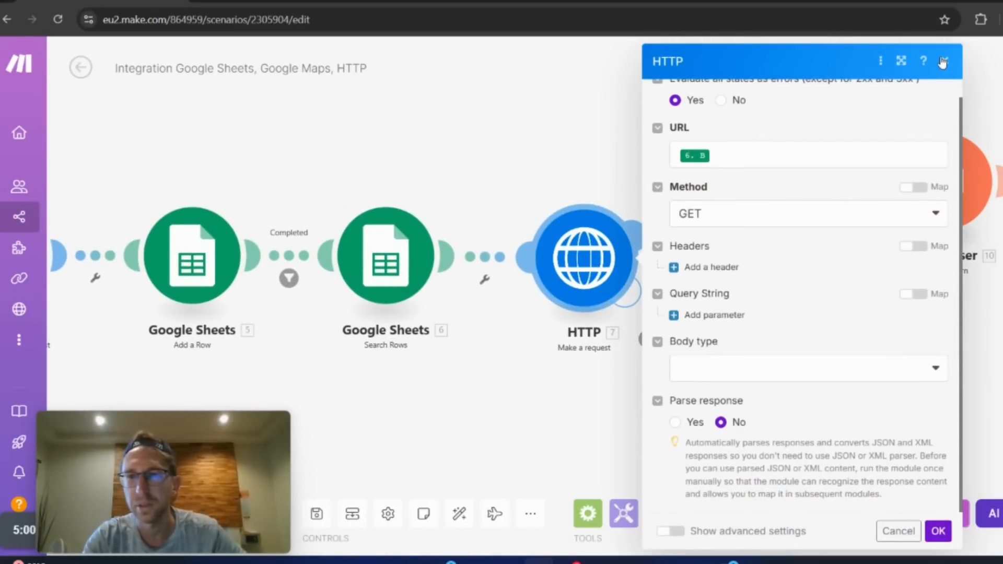
pyautogui.click(940, 61)
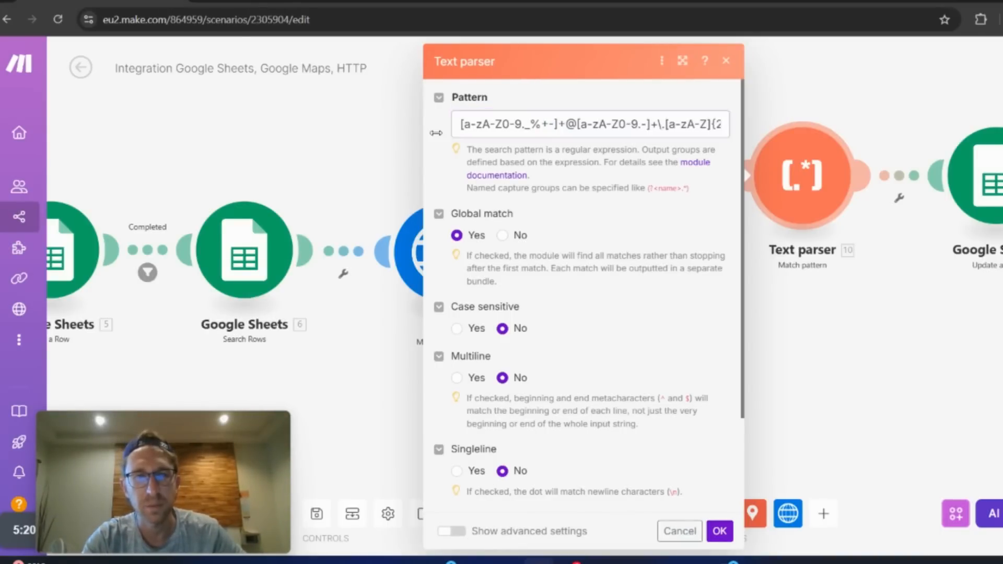
pyautogui.scroll(-3)
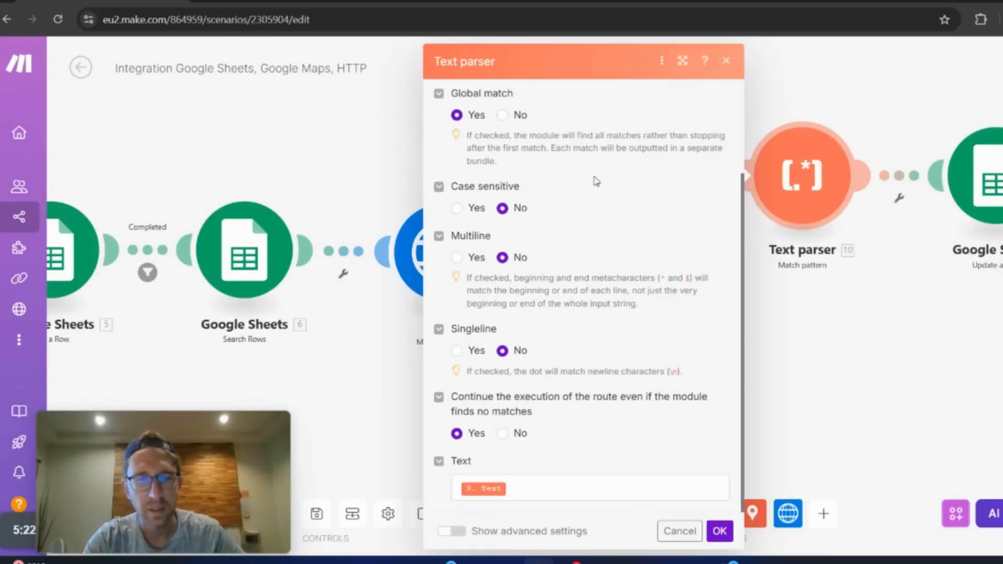
pyautogui.click(718, 531)
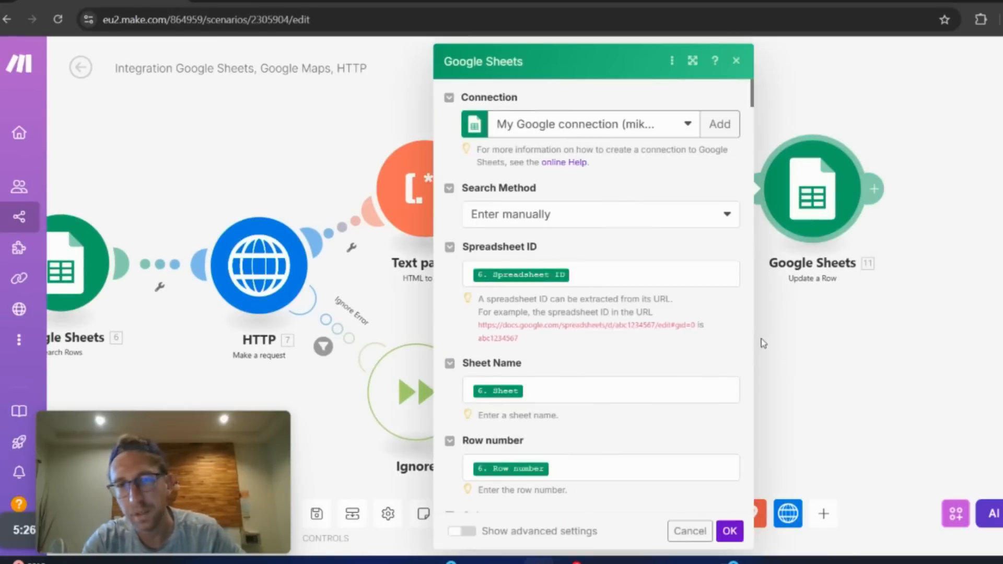
pyautogui.scroll(-3)
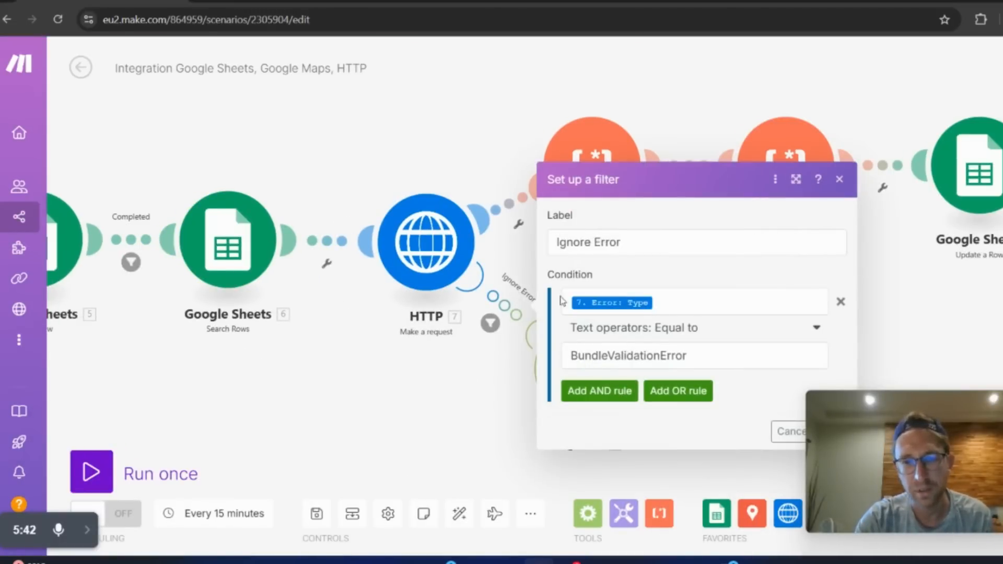
# Step: Check the Ignore flow-control module, which has no options, and close it again
pyautogui.click(694, 356)
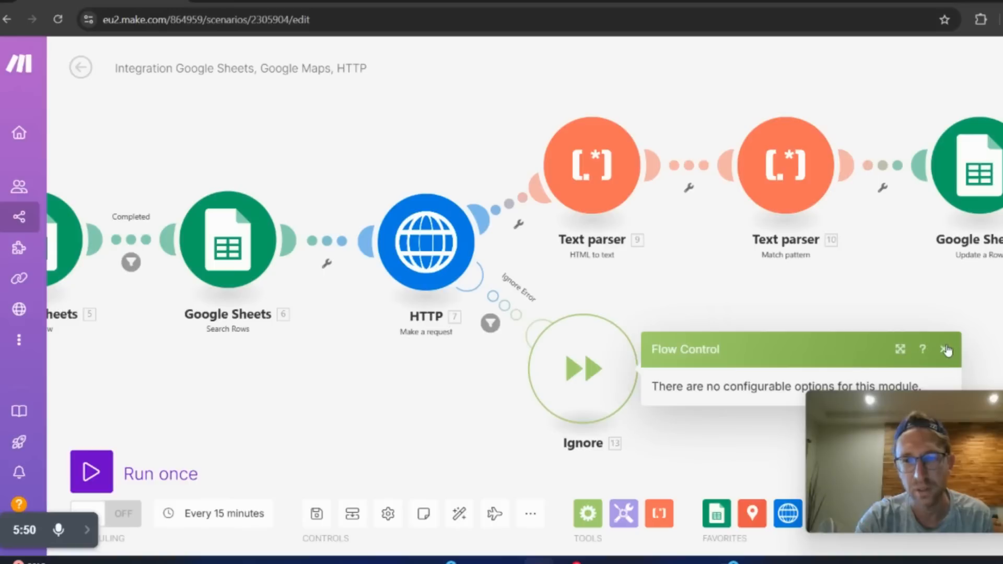
pyautogui.click(946, 349)
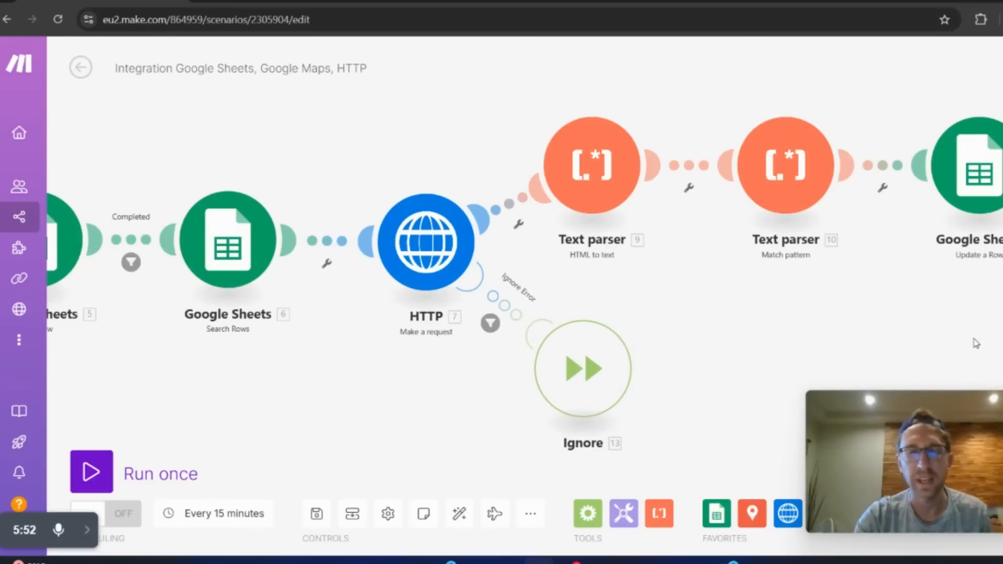
pyautogui.moveTo(682, 291)
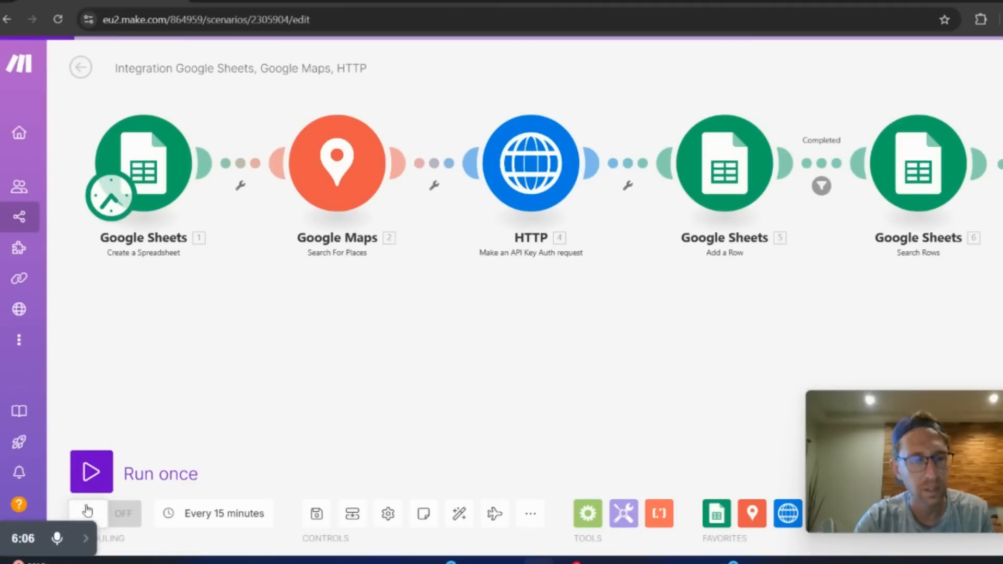
# Step: Toggle the scenario's scheduling and run the whole scenario once
pyautogui.click(104, 513)
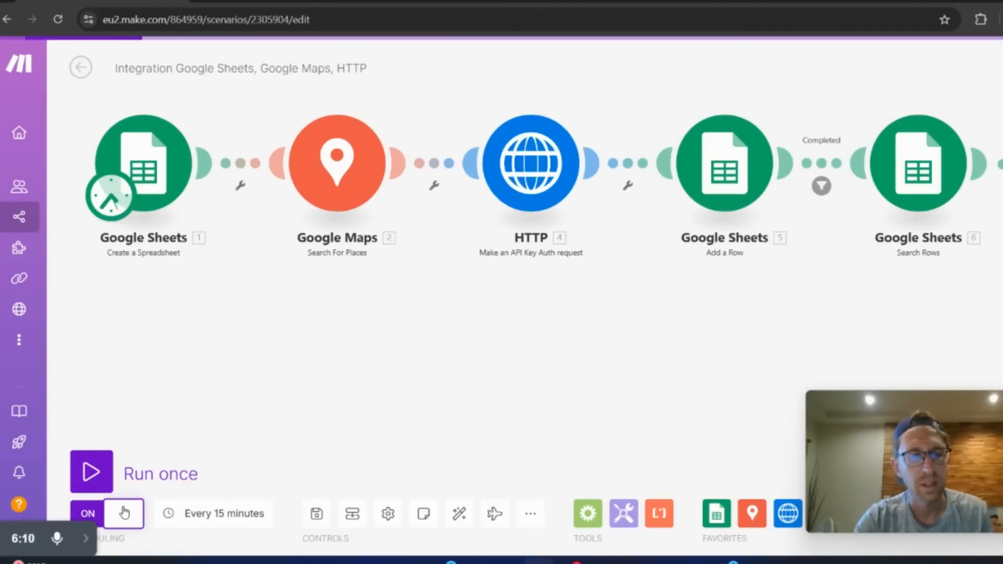
pyautogui.click(122, 513)
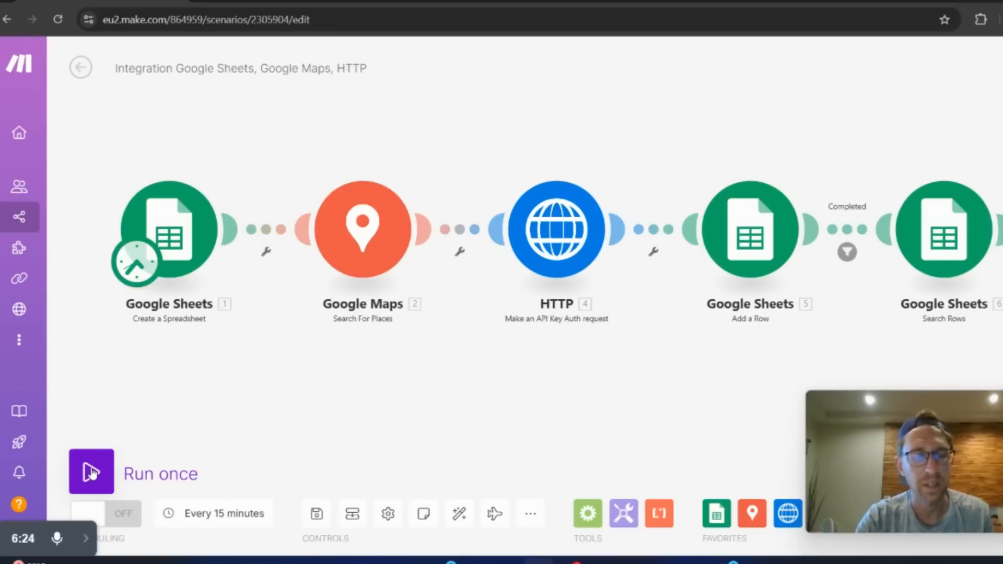
pyautogui.click(91, 471)
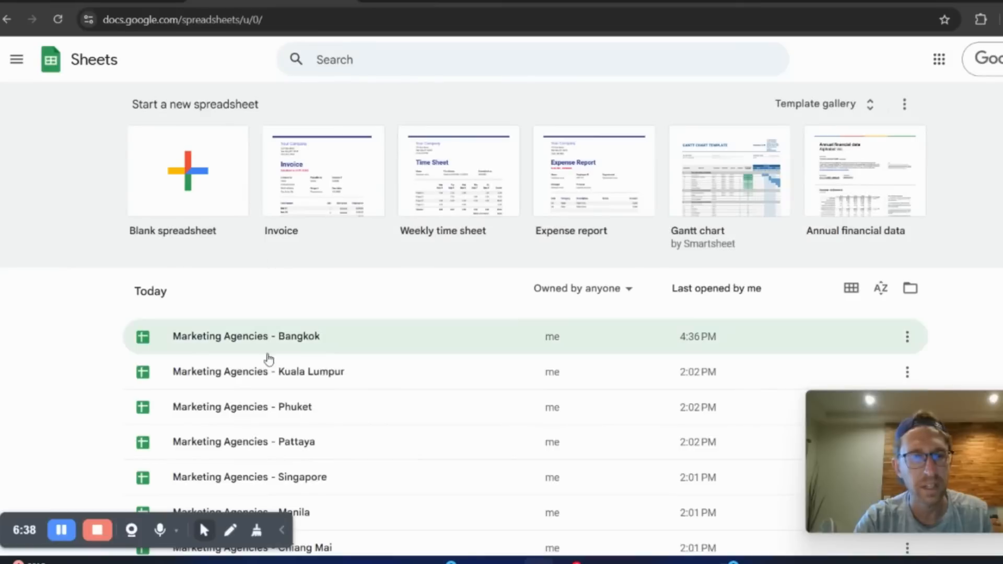
pyautogui.moveTo(304, 339)
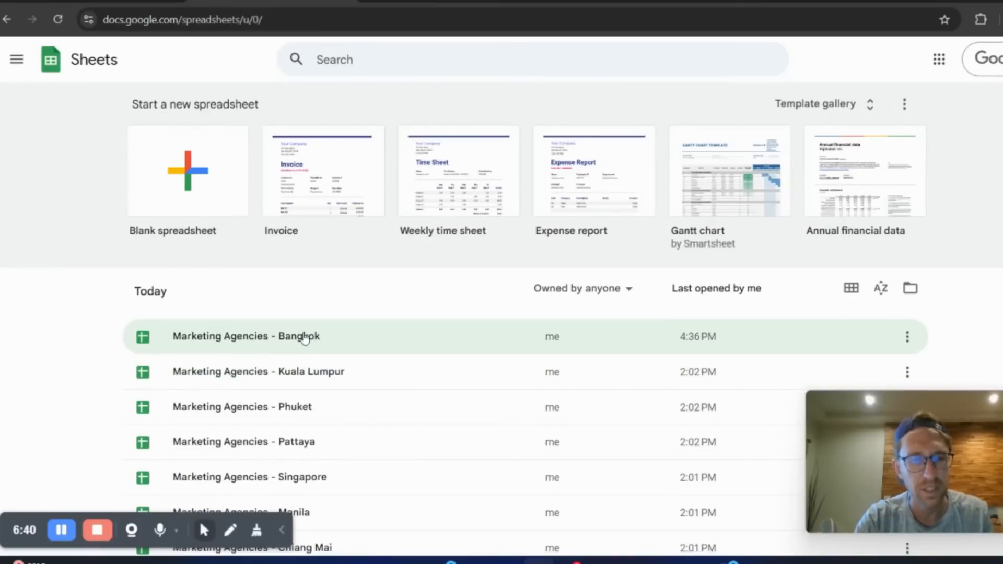
# Step: Open the Marketing Agencies - Bangkok spreadsheet and scroll through its 34 agency rows
pyautogui.doubleClick(245, 336)
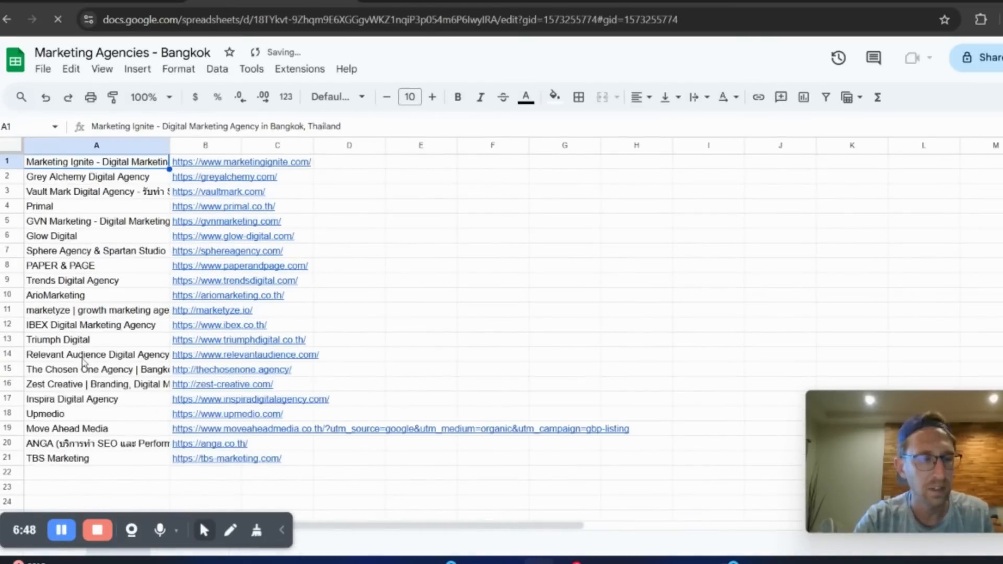
pyautogui.scroll(-3)
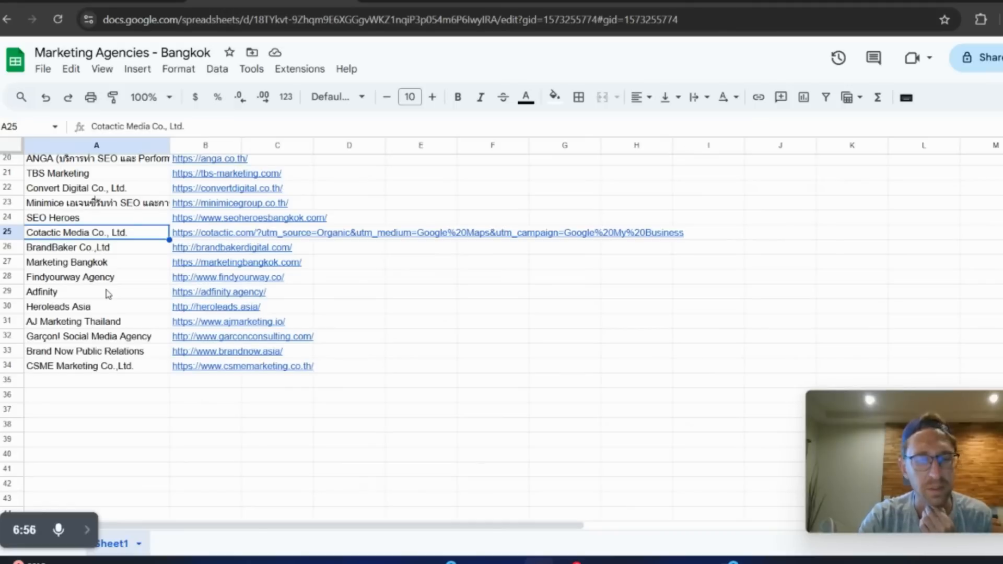
pyautogui.scroll(-3)
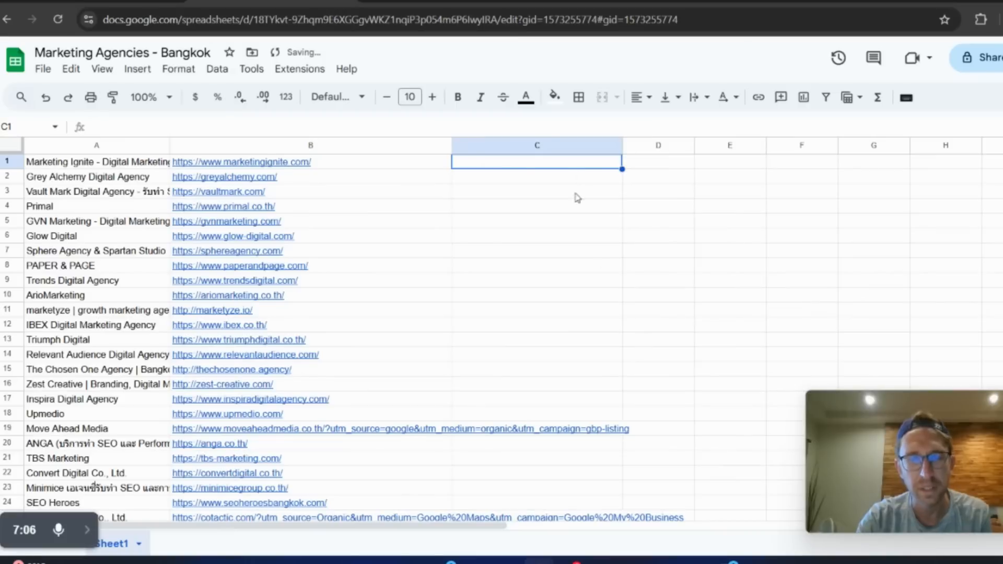
pyautogui.moveTo(524, 183)
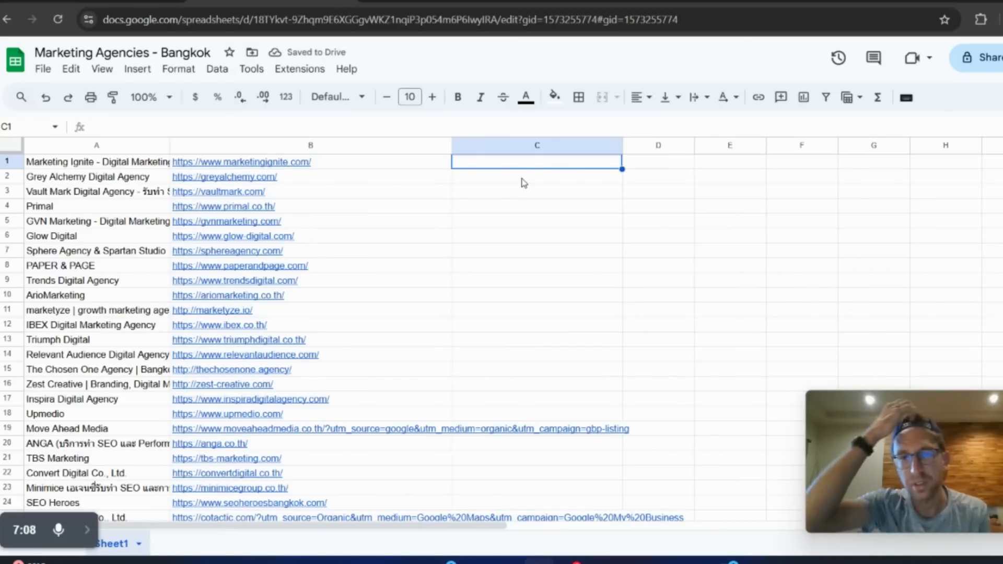
pyautogui.moveTo(529, 262)
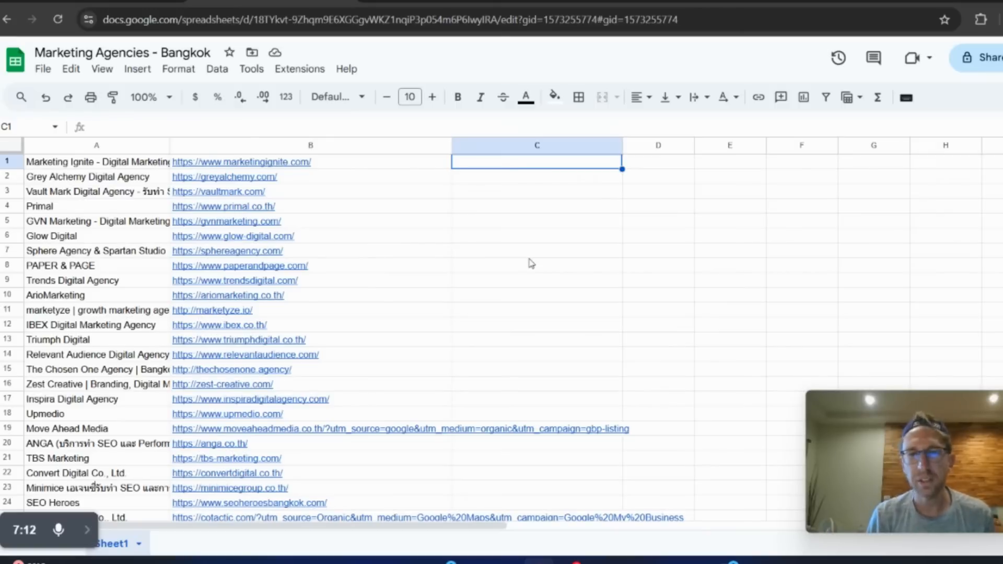
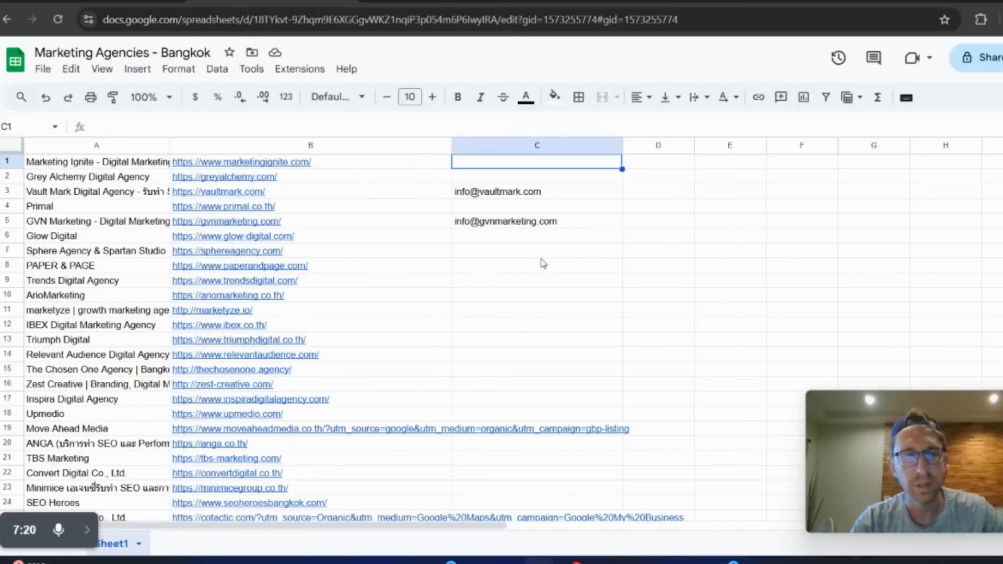
pyautogui.click(536, 220)
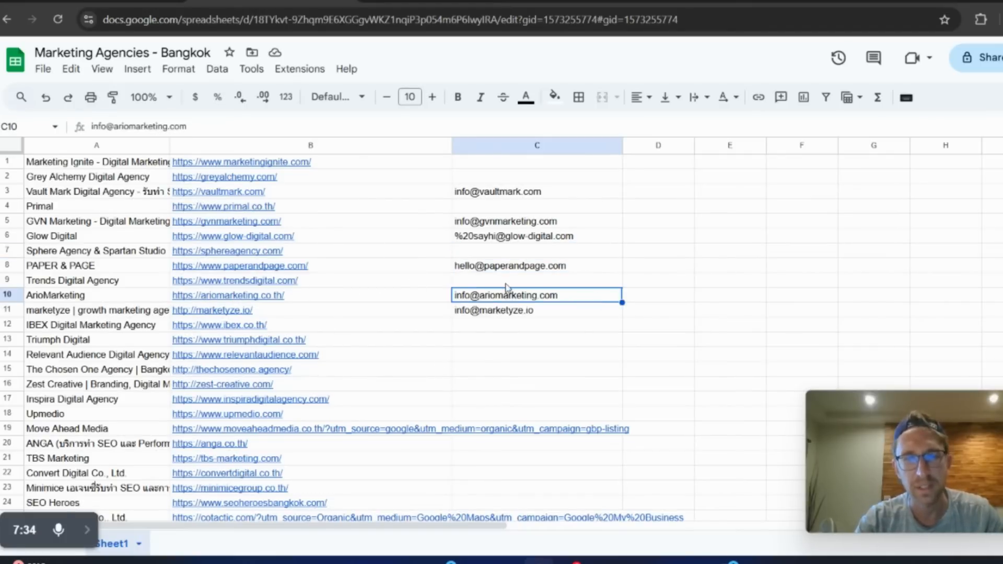
pyautogui.scroll(-3)
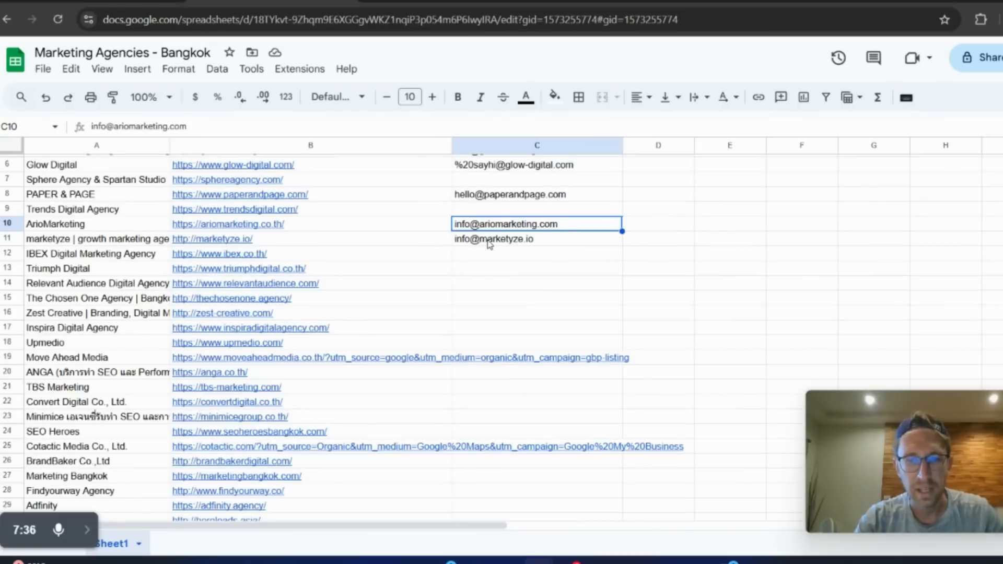
pyautogui.click(536, 254)
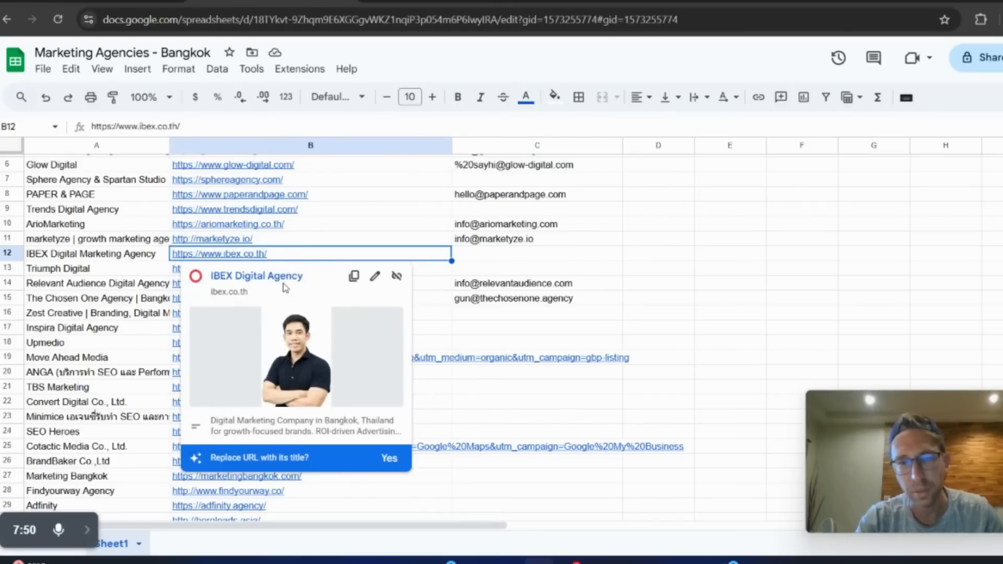
pyautogui.click(536, 313)
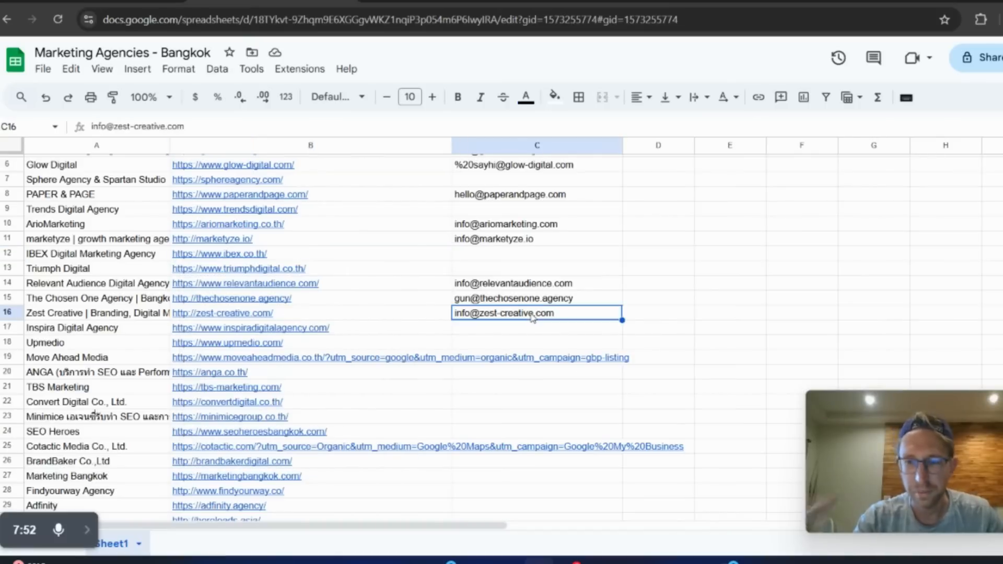
pyautogui.scroll(-3)
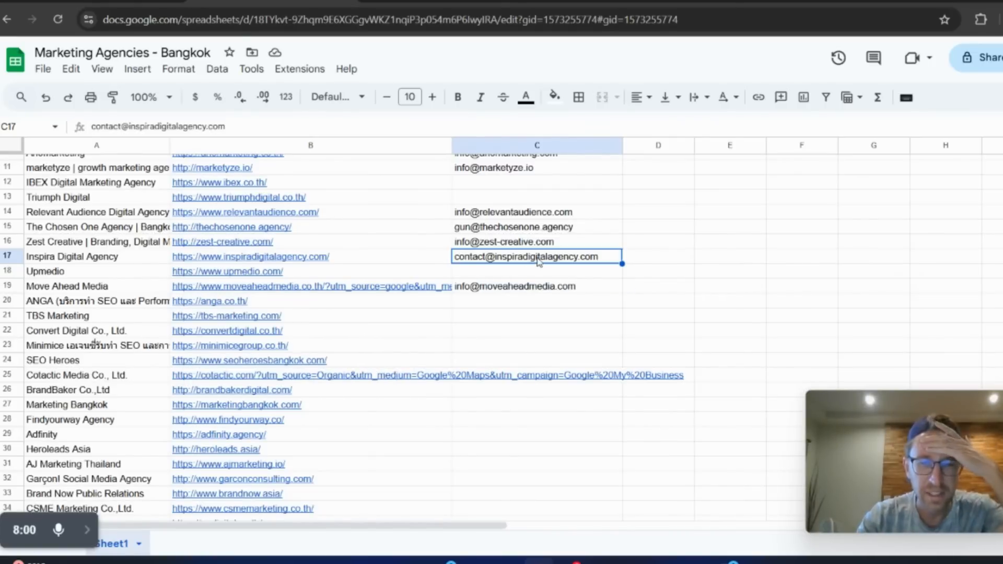
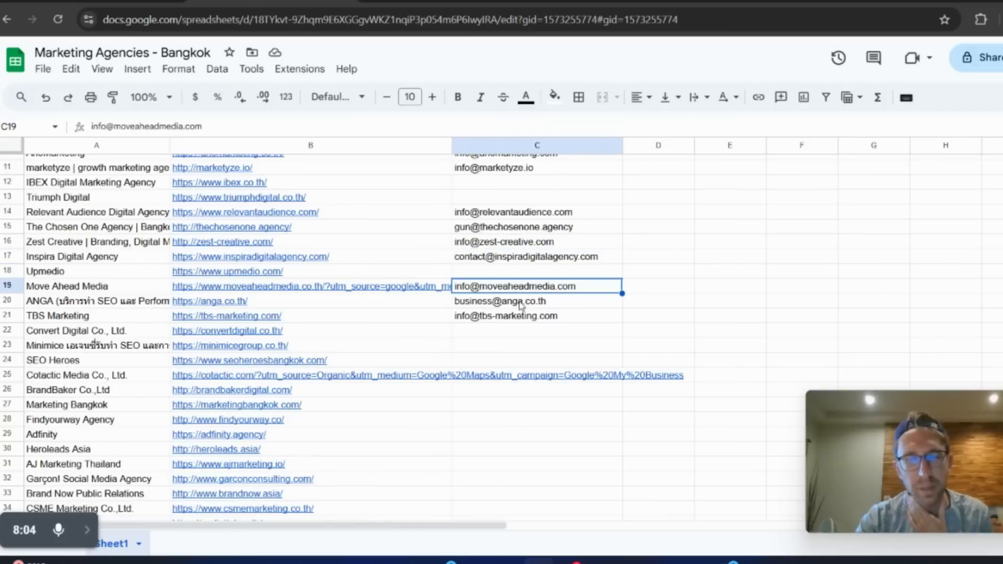
pyautogui.click(535, 300)
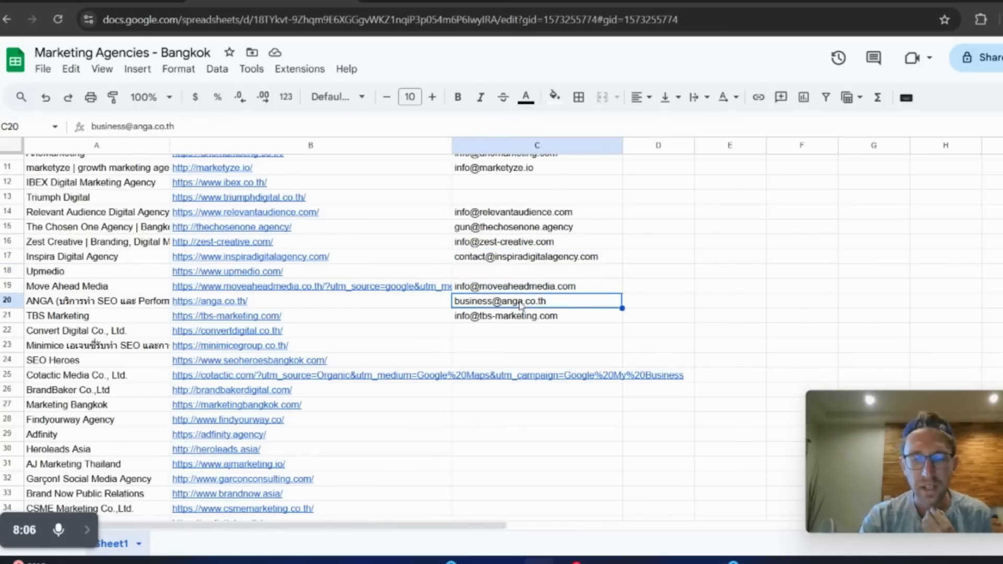
pyautogui.click(536, 315)
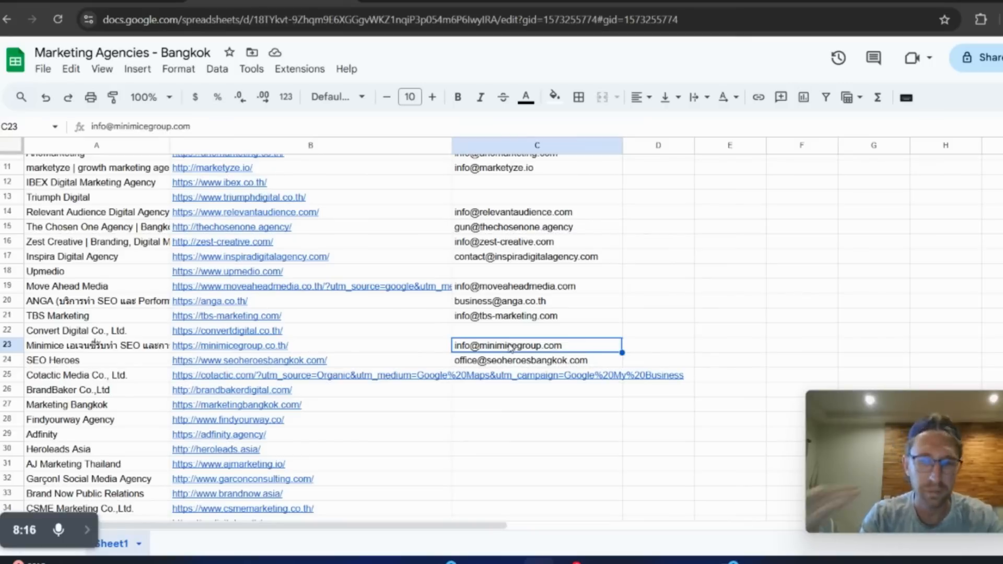
pyautogui.click(520, 360)
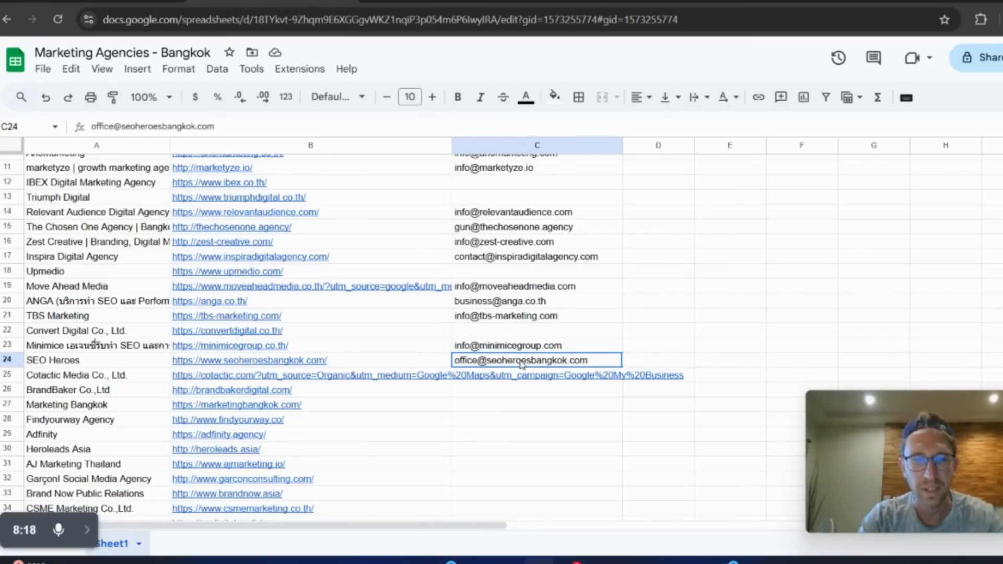
pyautogui.scroll(-3)
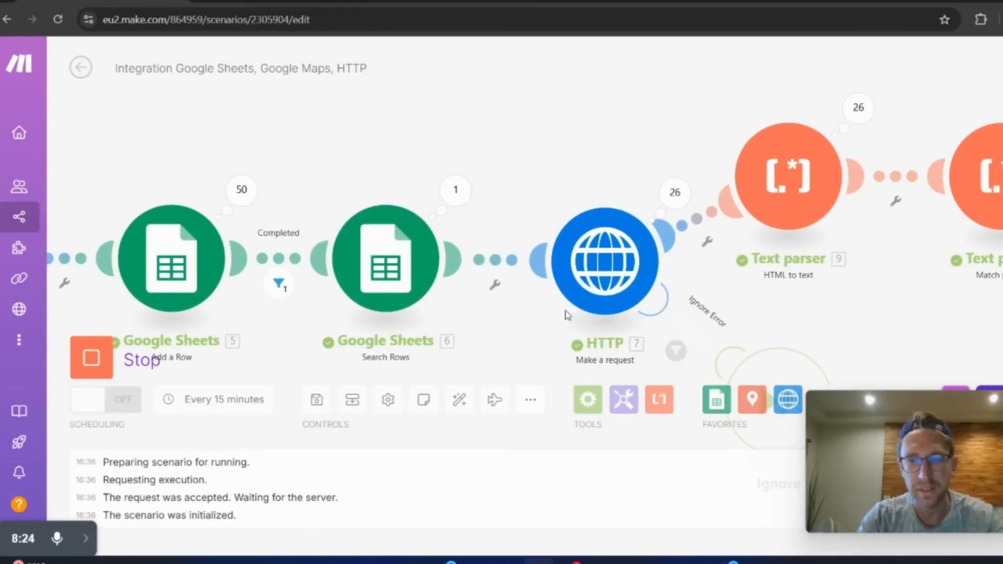
pyautogui.moveTo(744, 264)
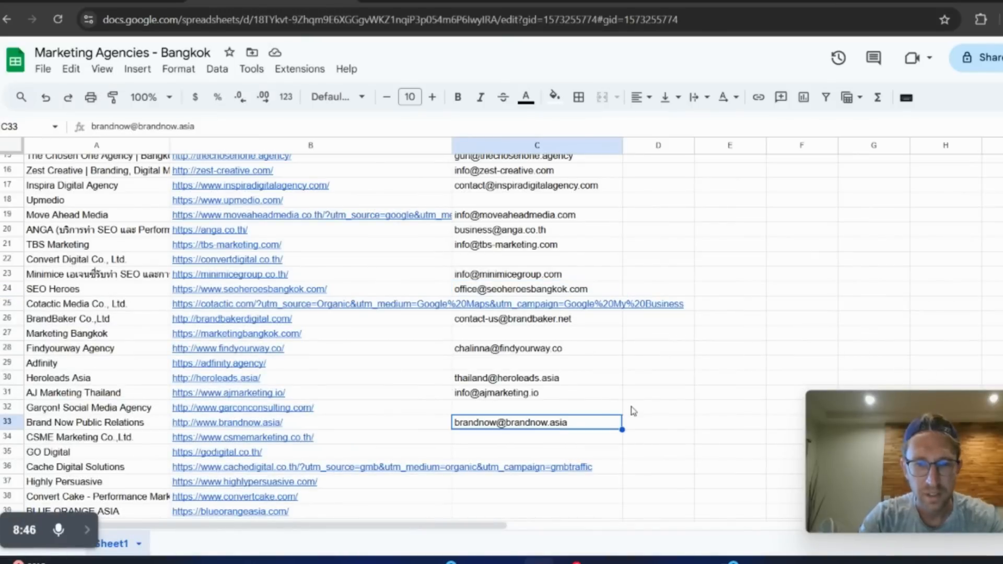
pyautogui.scroll(-3)
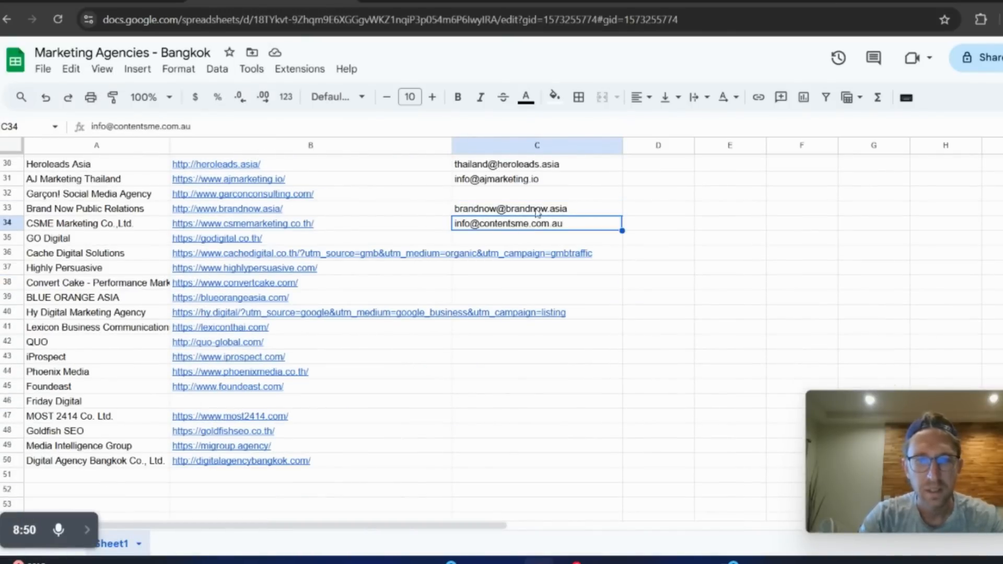
pyautogui.click(243, 194)
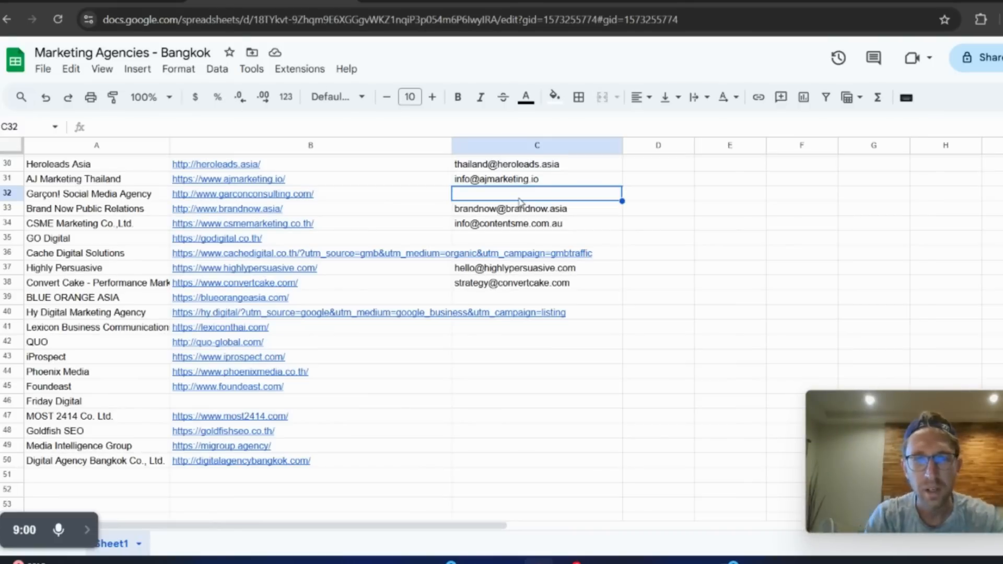
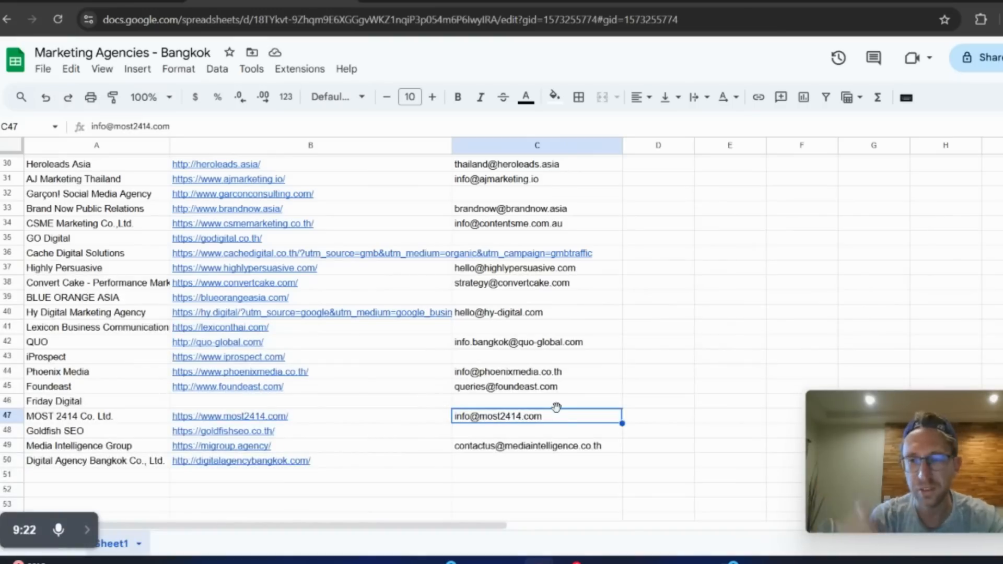
pyautogui.moveTo(495, 471)
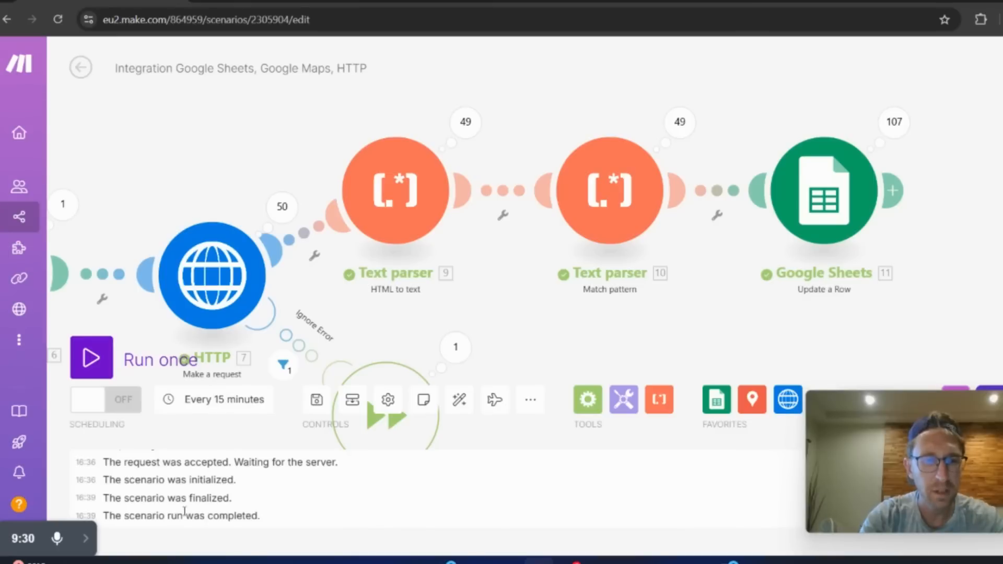
# Step: Review the completed run log and pan the canvas back to the first modules showing 50 bundles
pyautogui.doubleClick(186, 516)
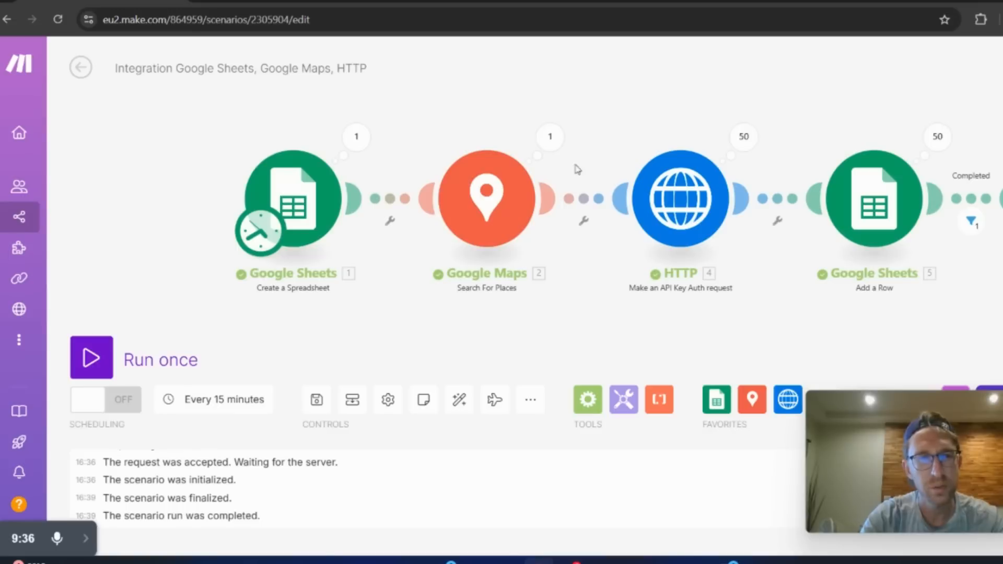
pyautogui.click(487, 197)
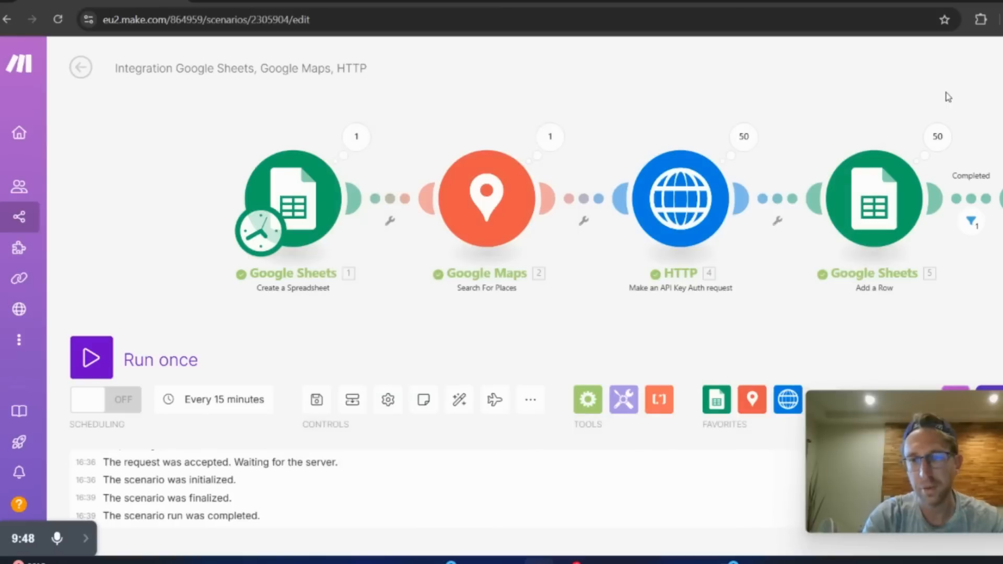
pyautogui.moveTo(933, 105)
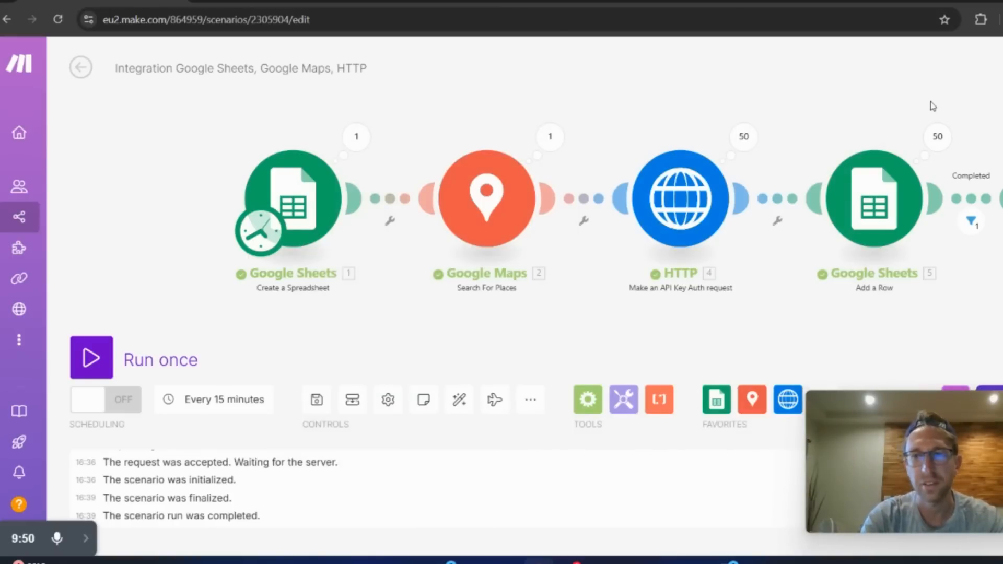